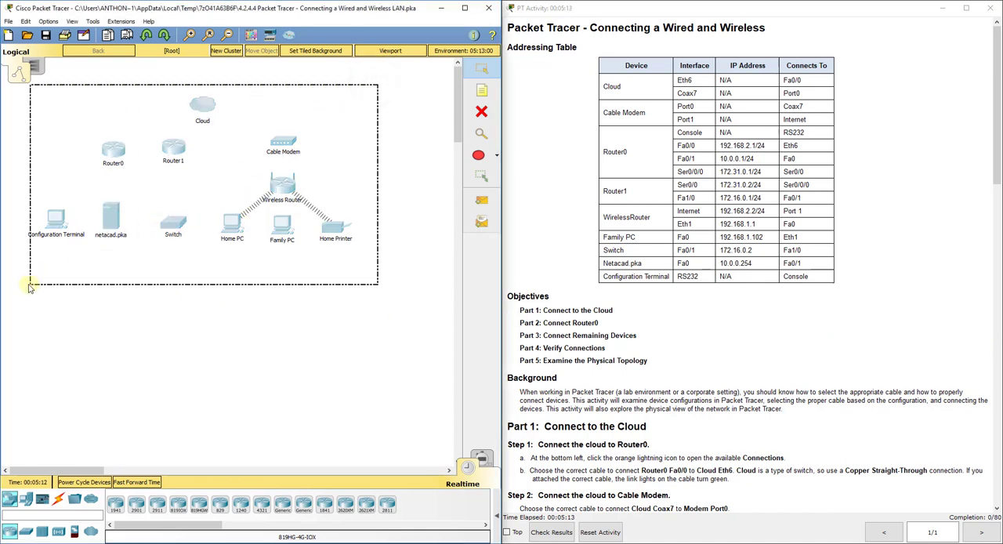
# - Deselect the devices and scroll the instructions to the Part 1 and Part 2 cabling steps
pyautogui.click(55, 218)
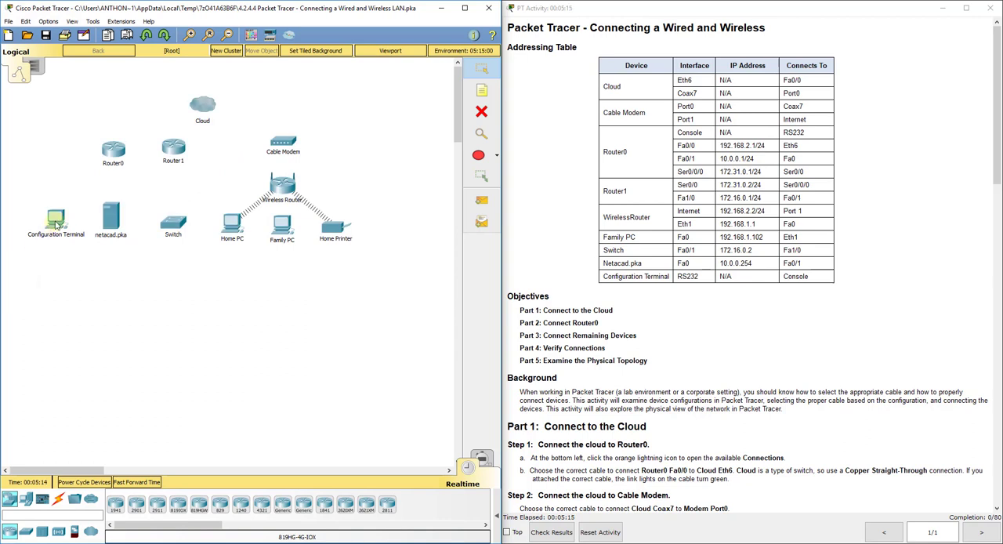
pyautogui.moveTo(110, 218)
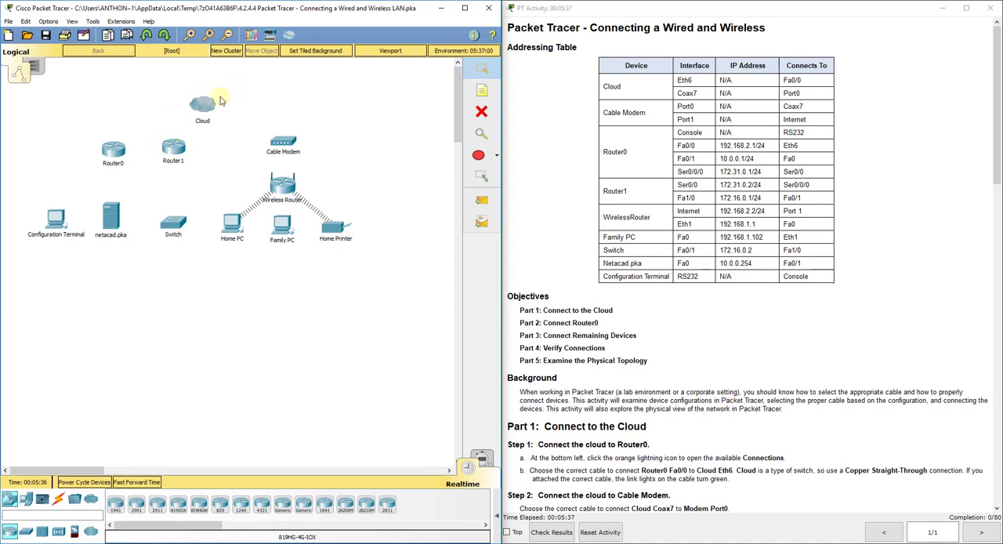
pyautogui.moveTo(163, 118)
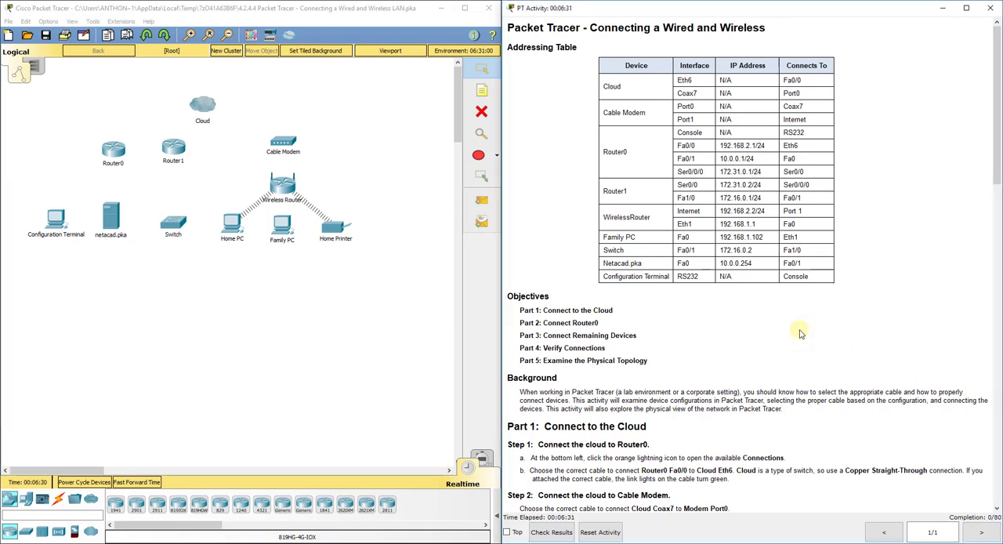
pyautogui.moveTo(350, 207)
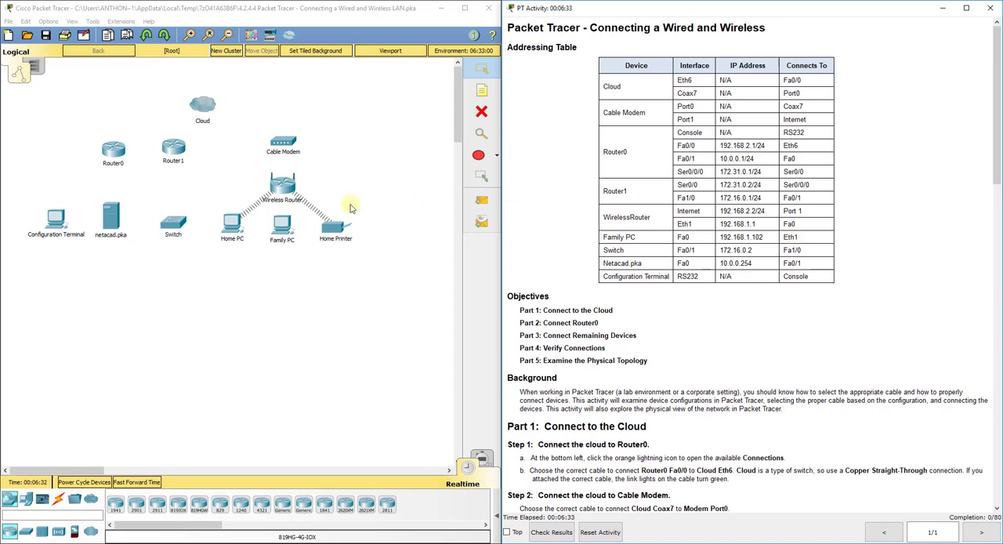
pyautogui.moveTo(323, 217)
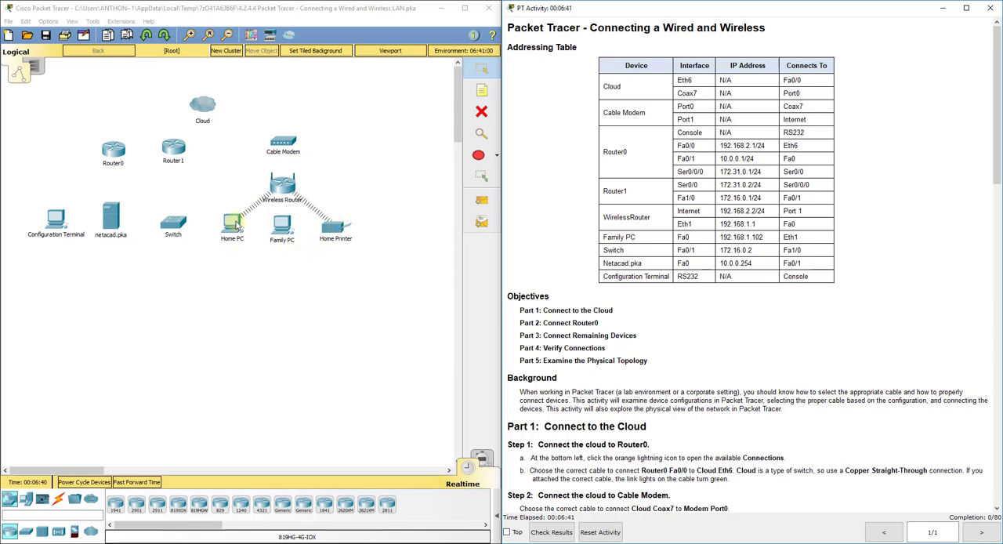
pyautogui.moveTo(304, 303)
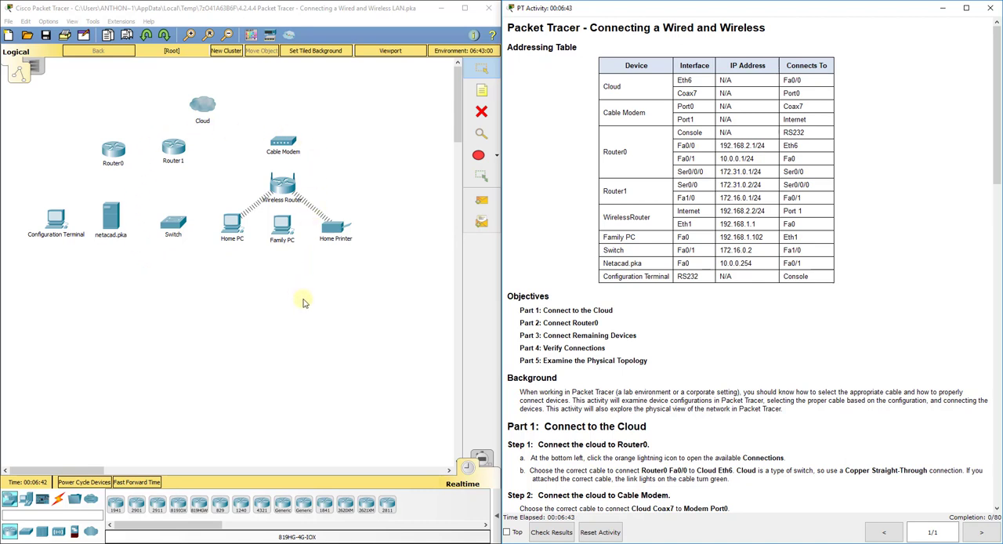
pyautogui.moveTo(674, 369)
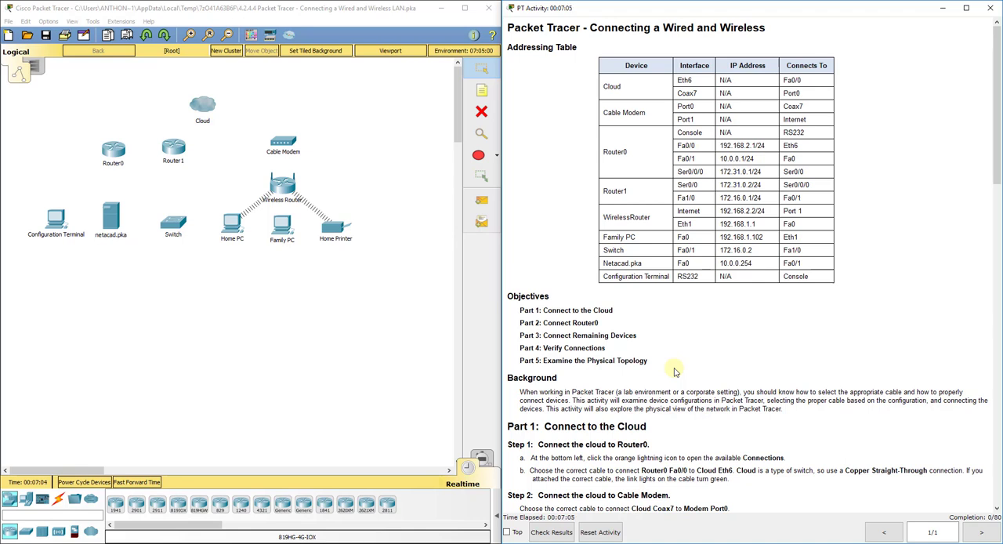
pyautogui.scroll(-3)
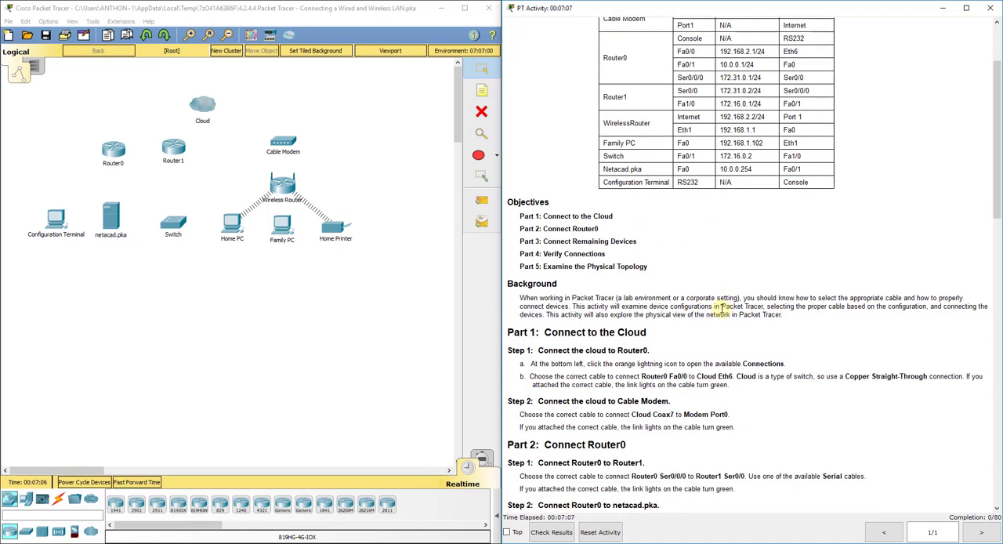
pyautogui.scroll(-3)
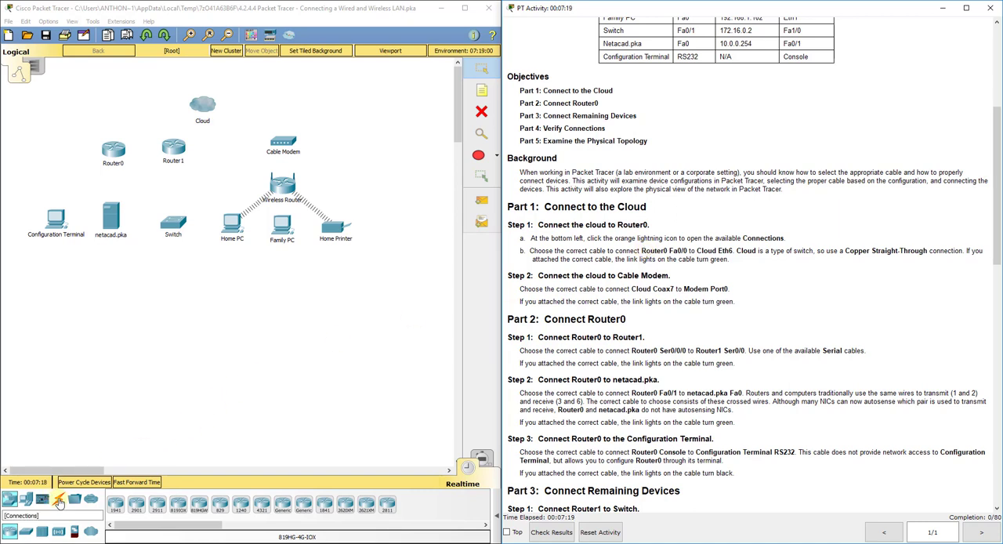
# - Show the Connections cable types and select the Copper Straight-Through cable
pyautogui.click(42, 498)
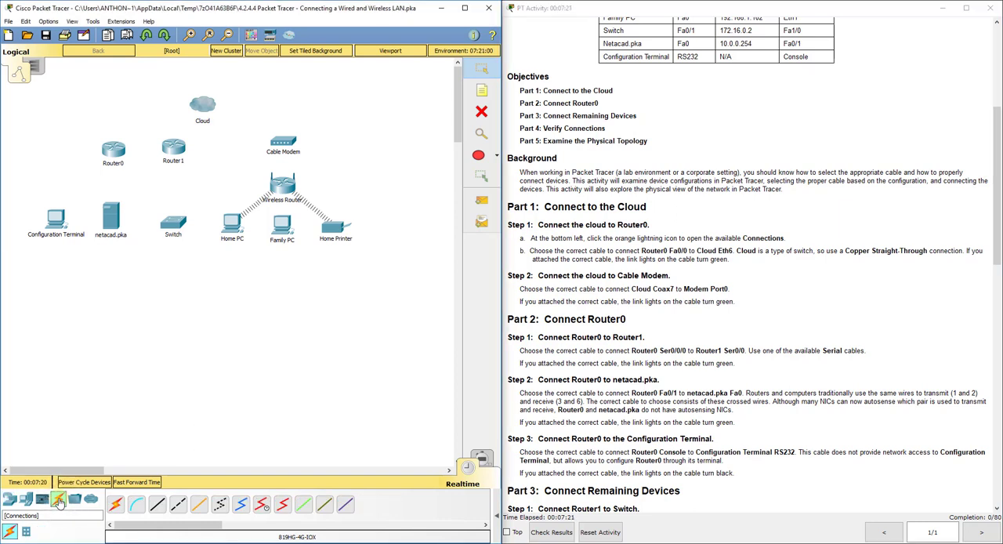
pyautogui.click(137, 504)
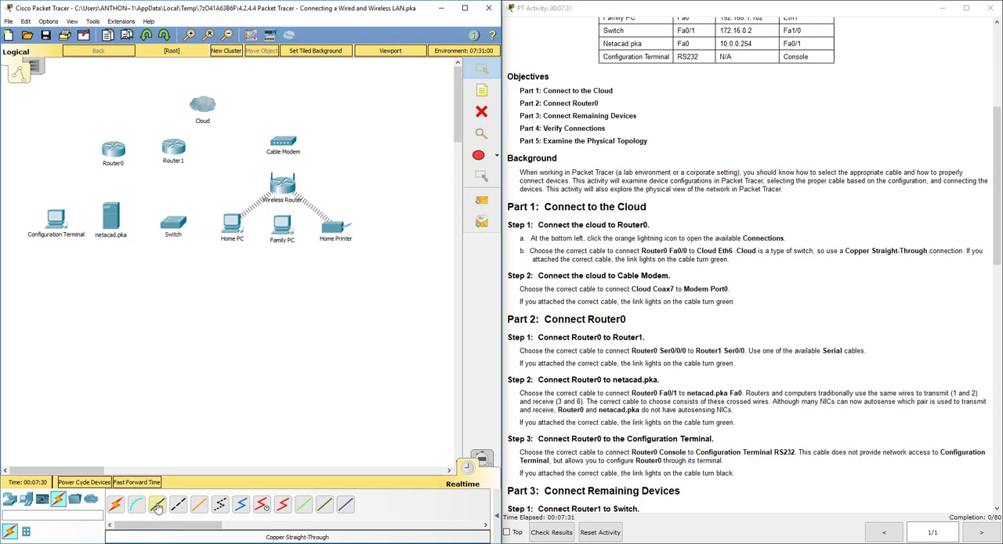
pyautogui.click(178, 503)
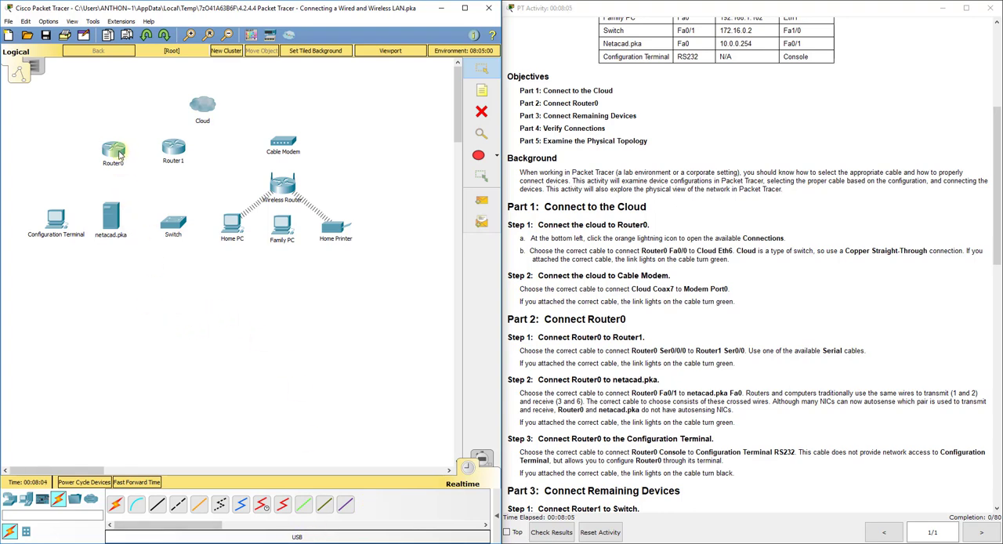
pyautogui.doubleClick(113, 148)
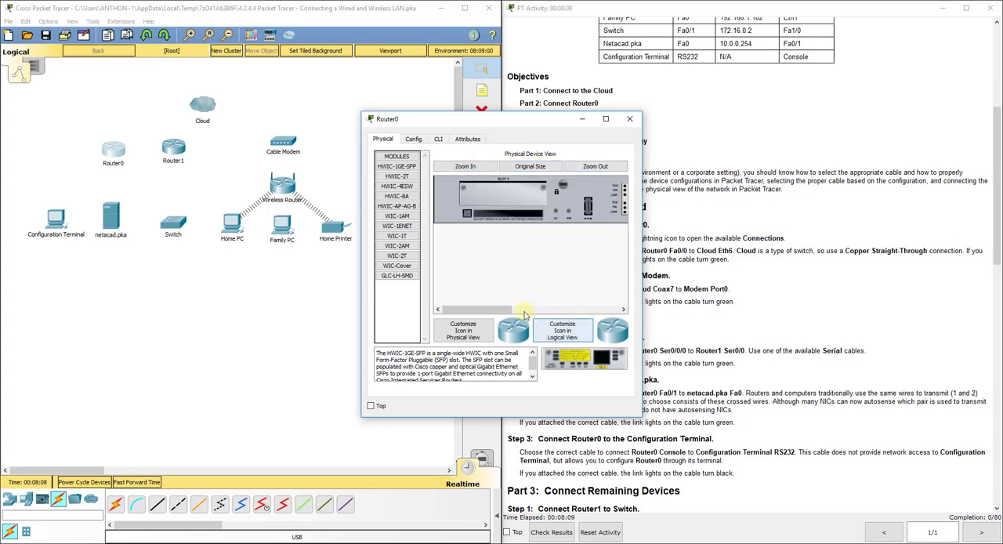
pyautogui.click(465, 166)
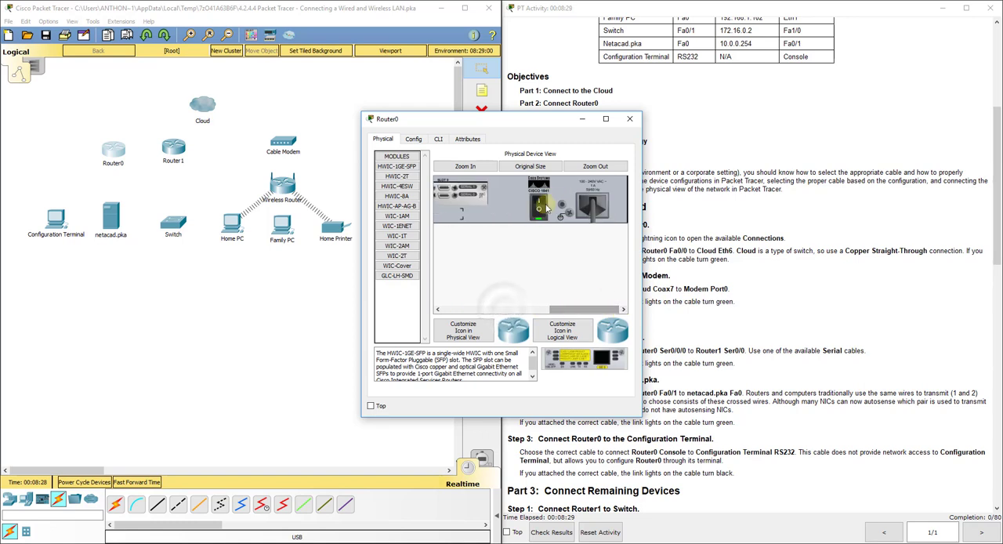
pyautogui.click(396, 186)
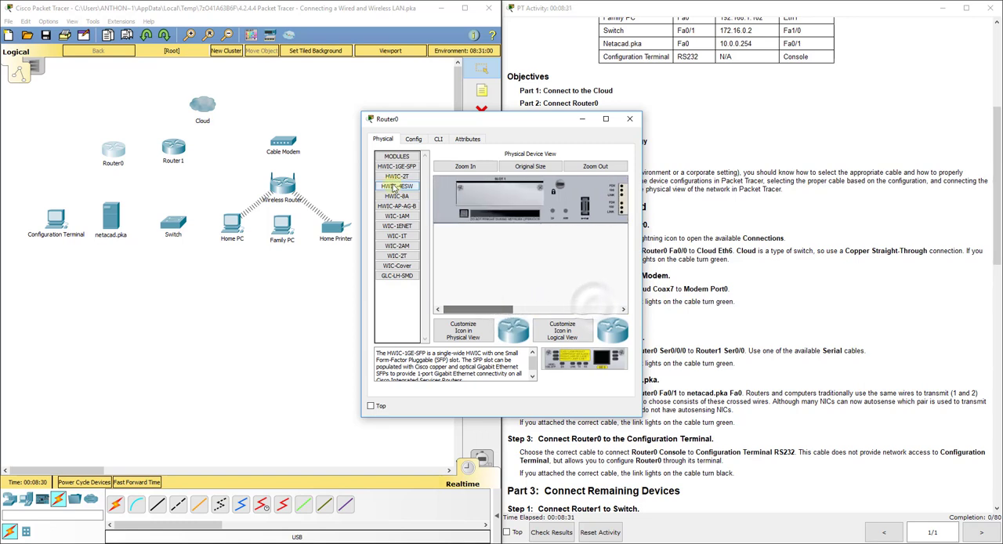
pyautogui.click(395, 195)
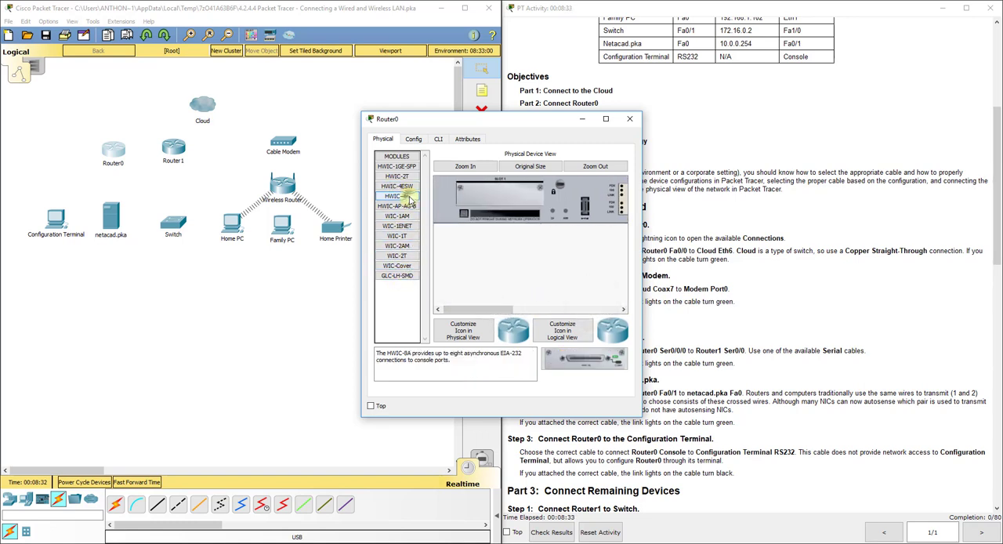
pyautogui.click(396, 226)
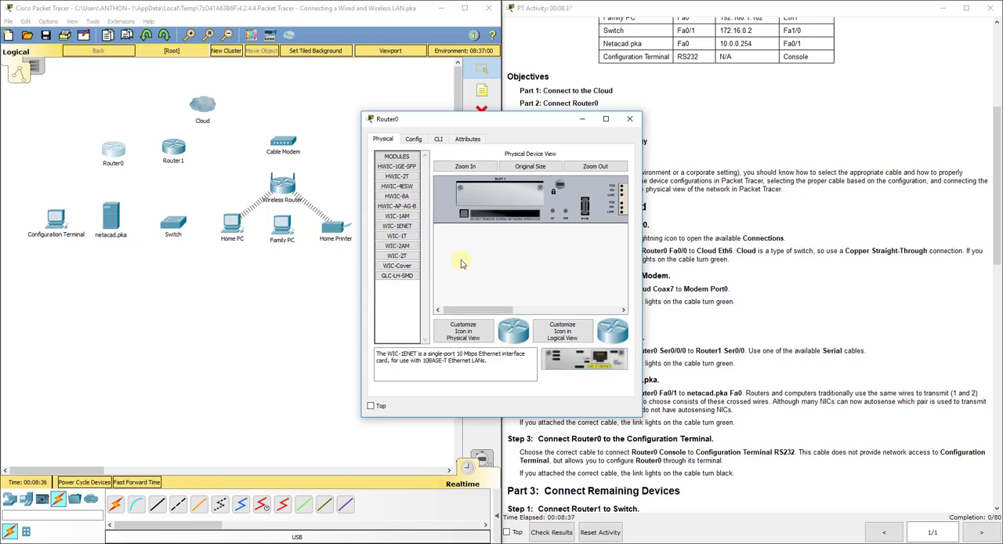
pyautogui.click(397, 255)
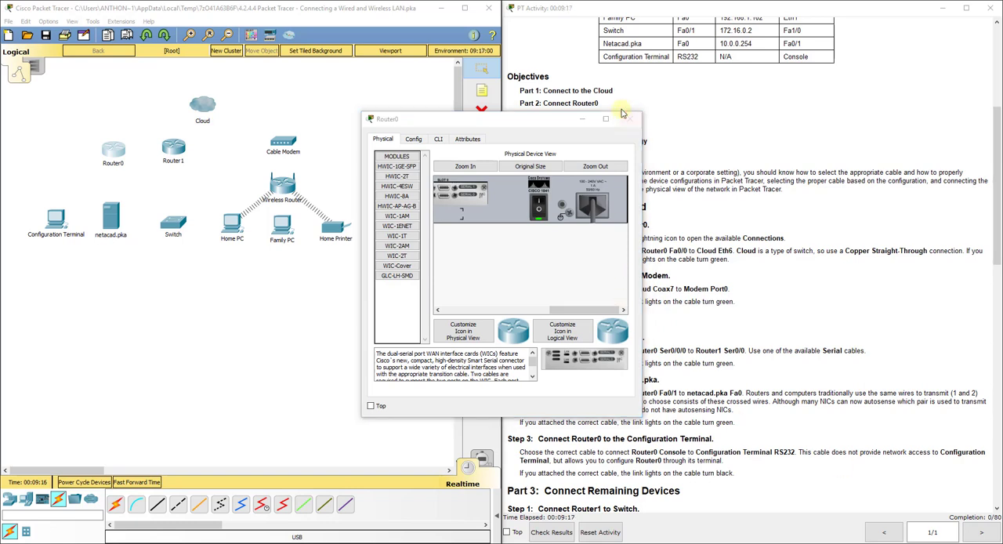
pyautogui.click(633, 119)
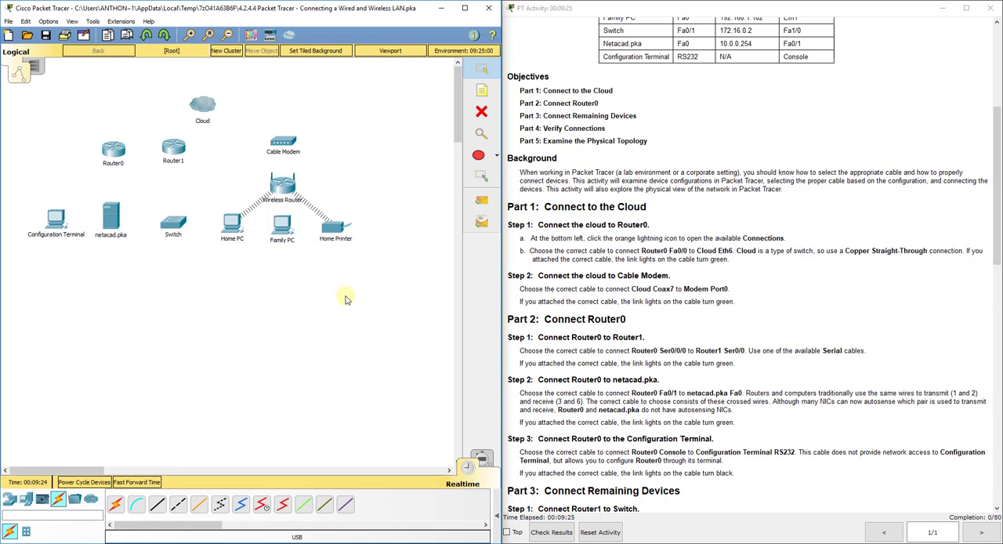
pyautogui.moveTo(329, 301)
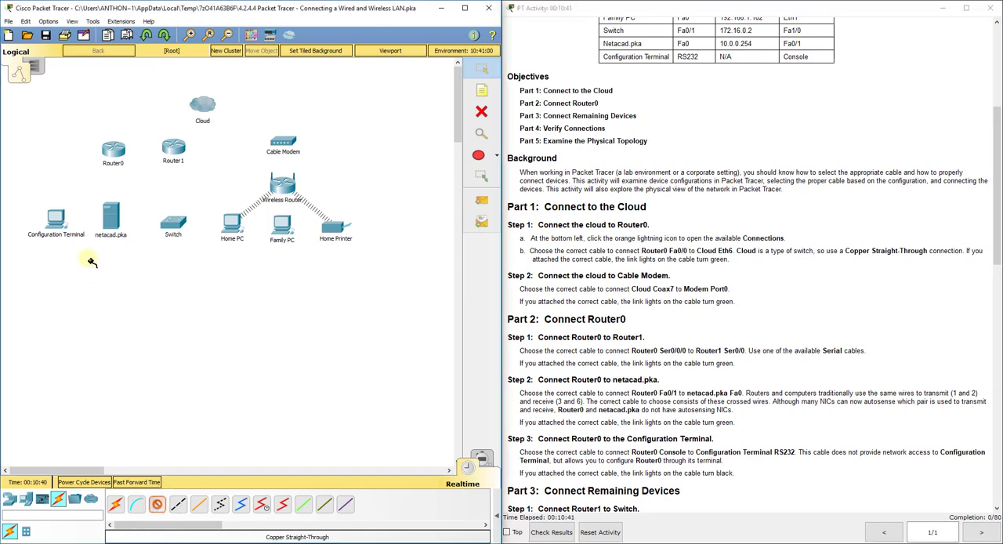
pyautogui.moveTo(92, 200)
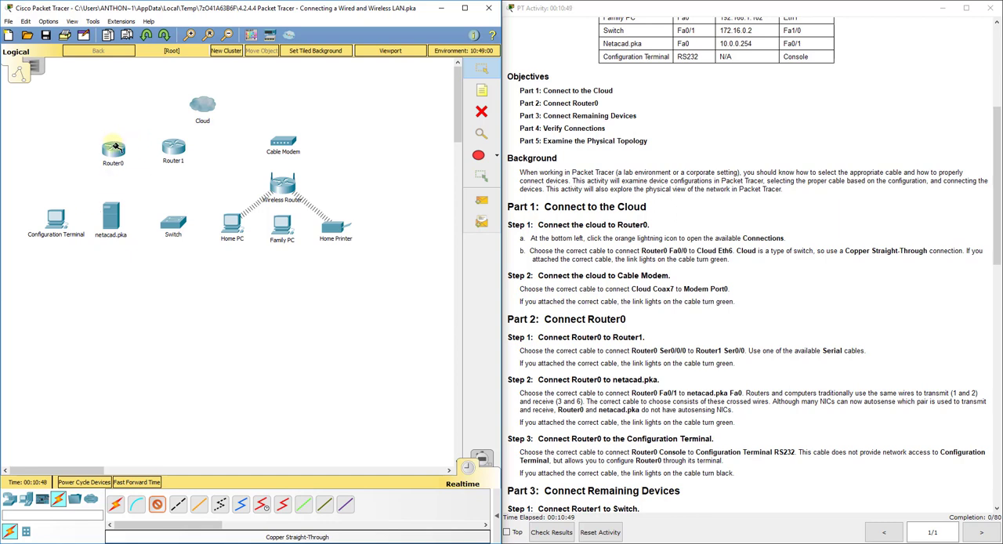
pyautogui.click(113, 147)
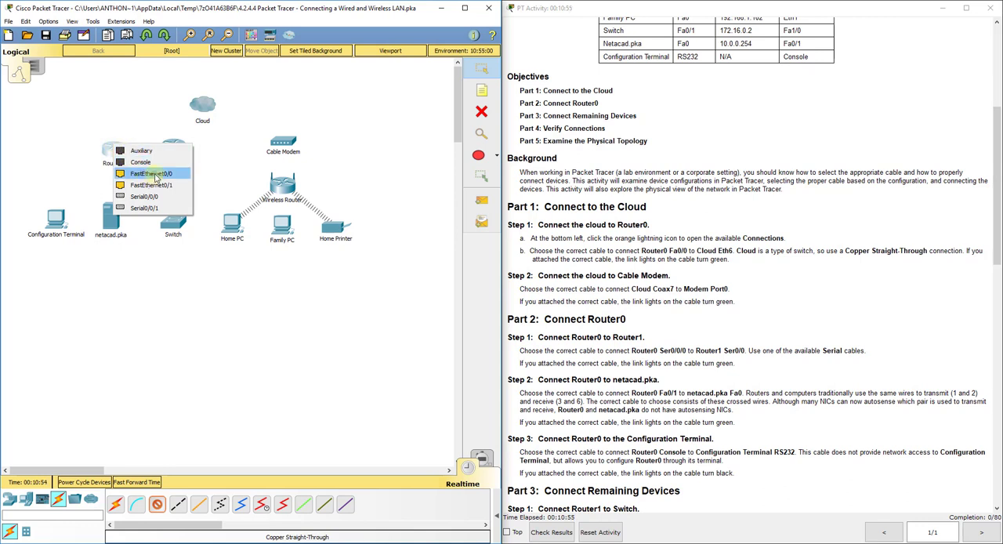
pyautogui.click(152, 172)
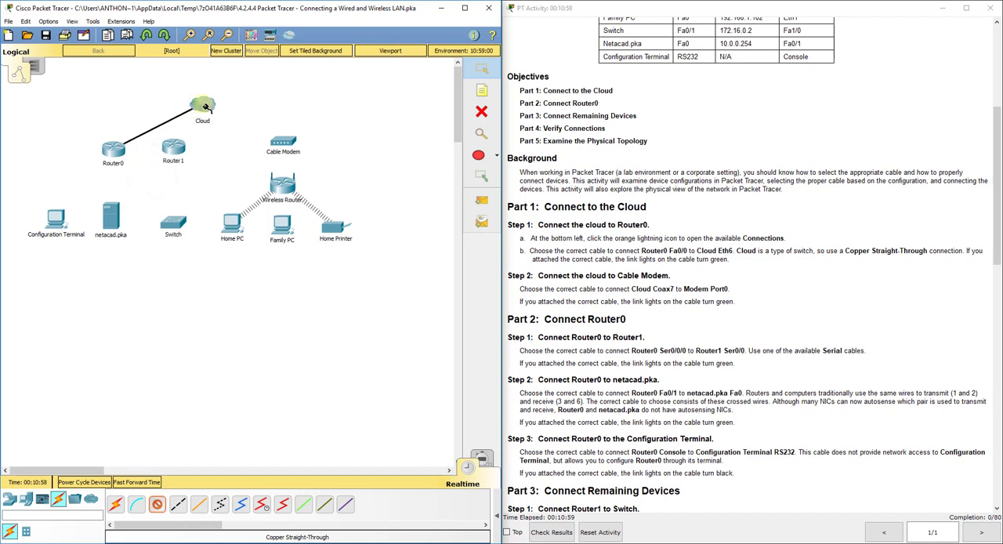
pyautogui.click(203, 108)
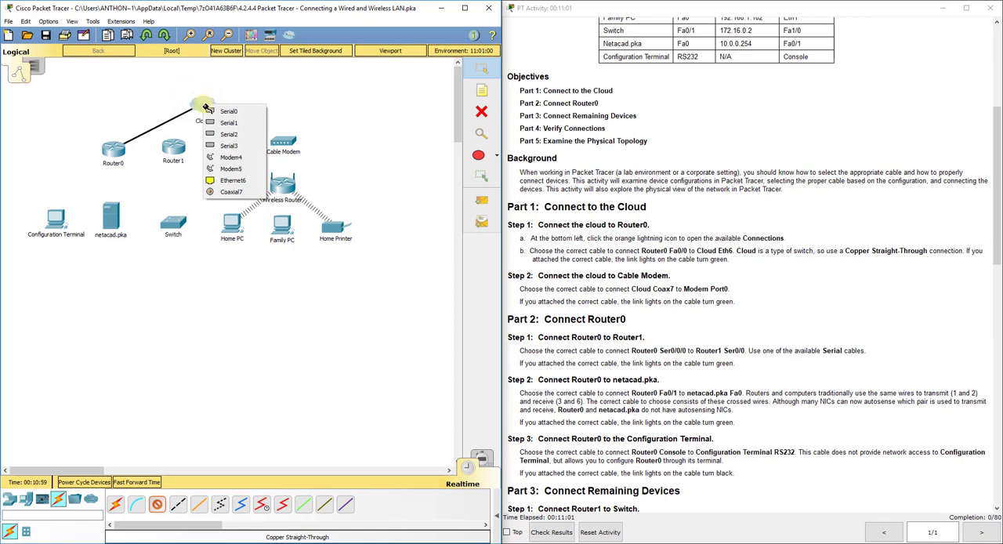
pyautogui.moveTo(231, 180)
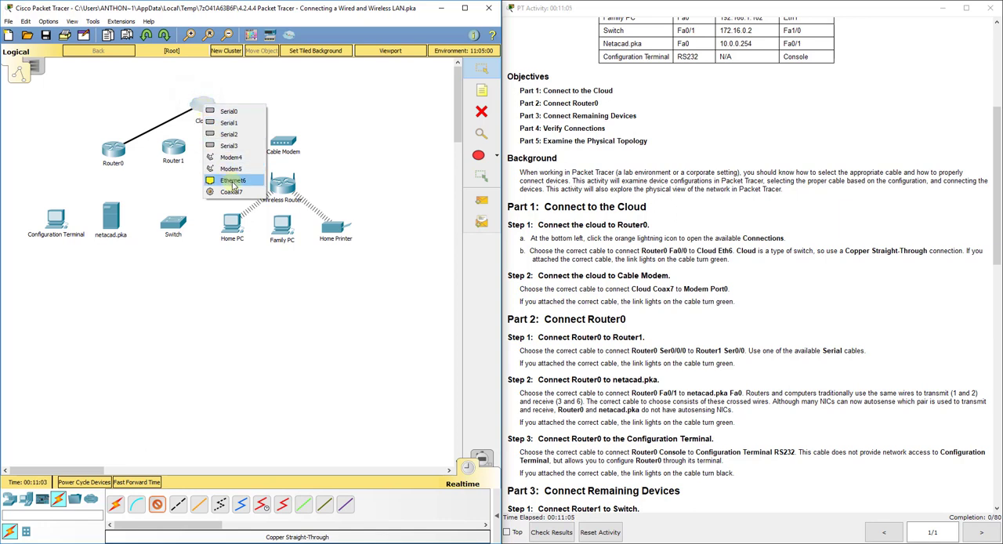
pyautogui.click(232, 180)
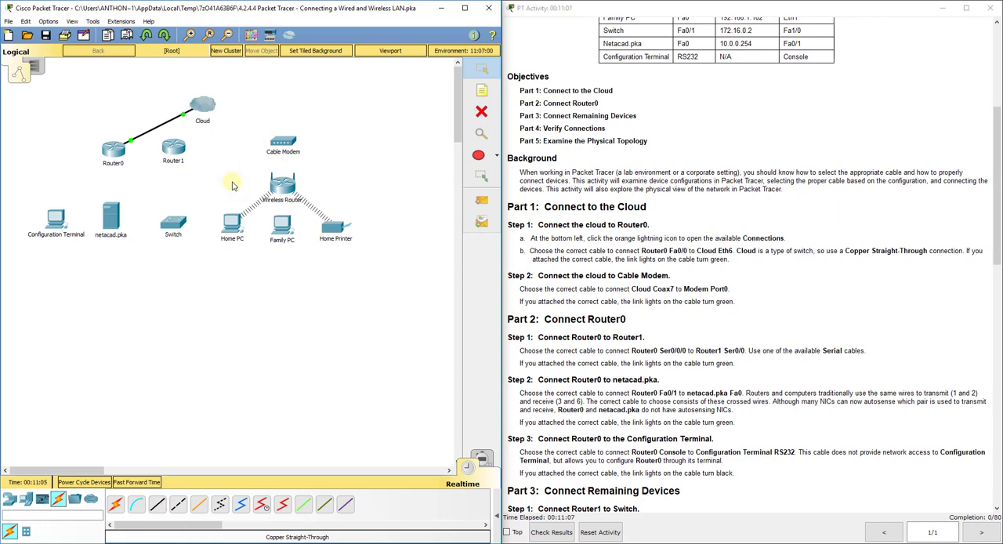
pyautogui.moveTo(126, 121)
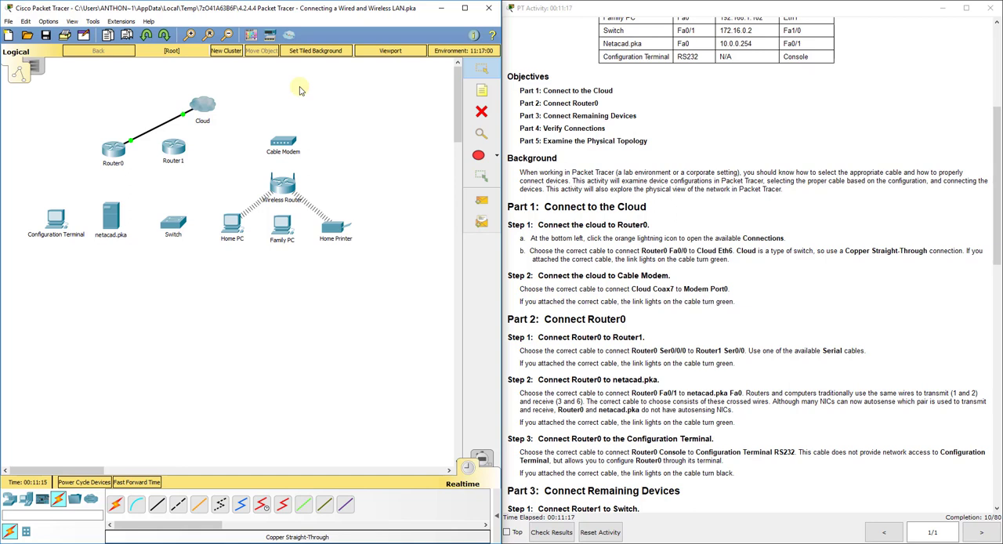
pyautogui.moveTo(771, 302)
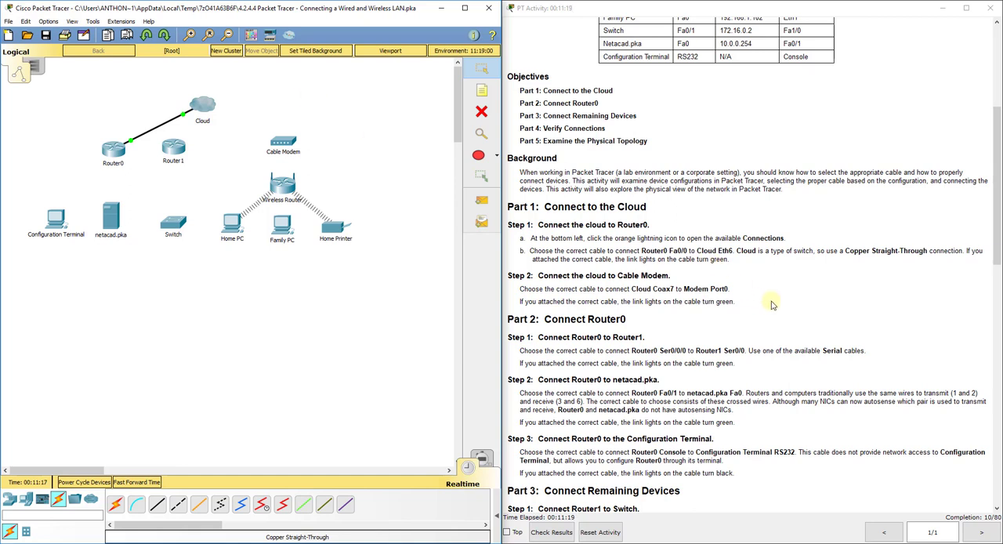
pyautogui.scroll(3)
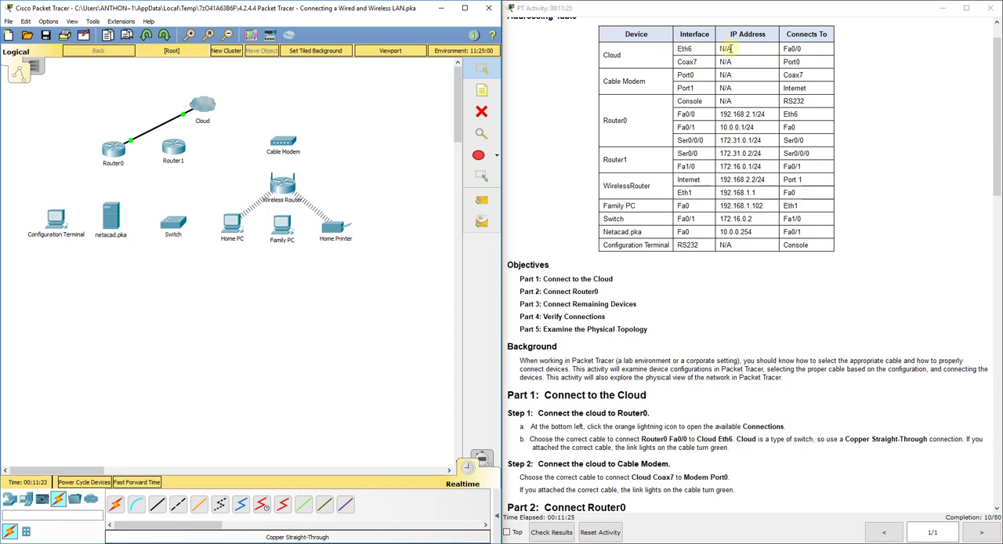
pyautogui.moveTo(676, 300)
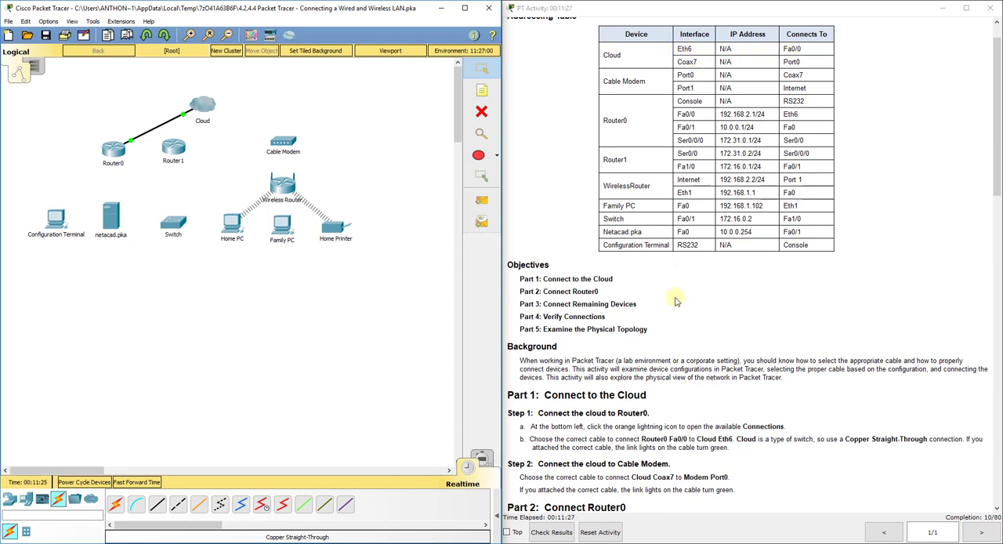
pyautogui.scroll(-3)
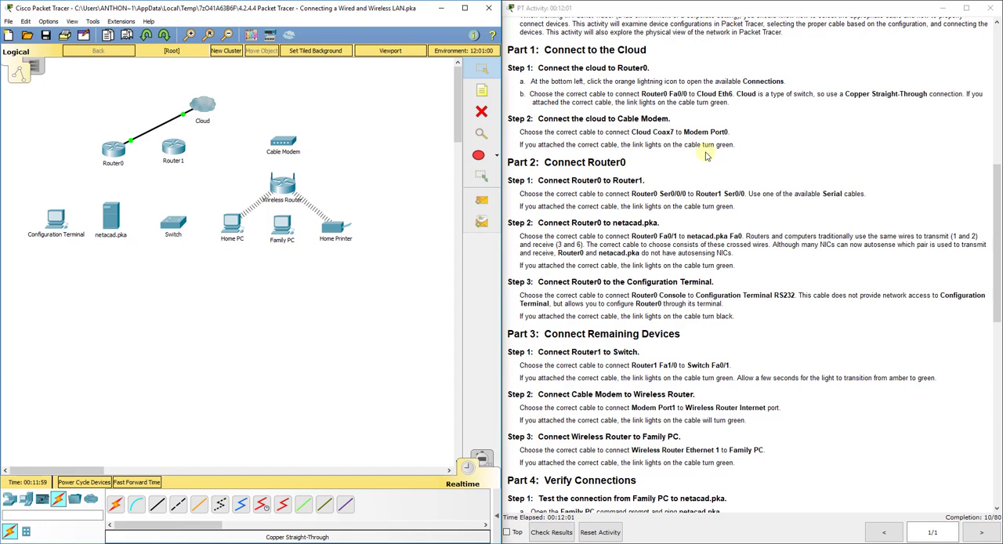
pyautogui.moveTo(271, 134)
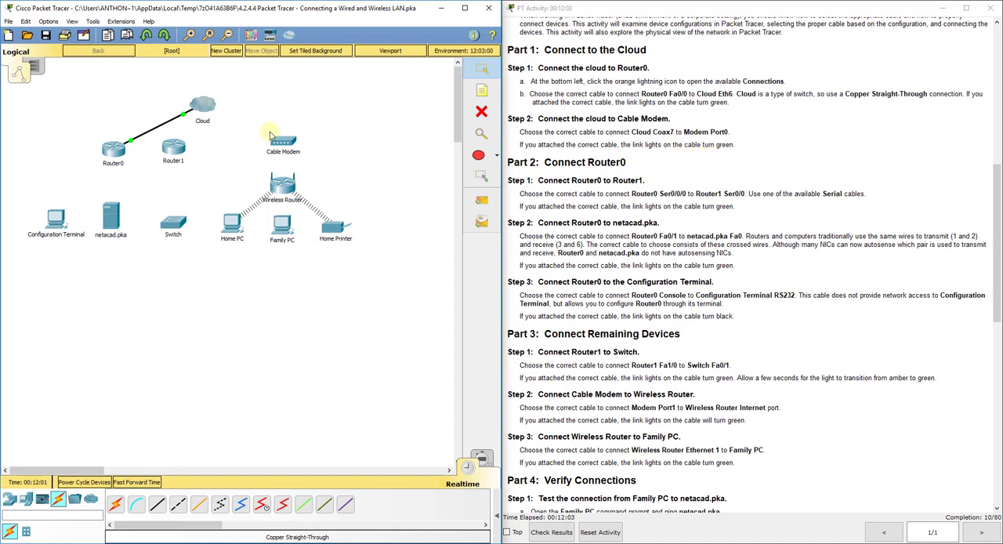
pyautogui.moveTo(222, 504)
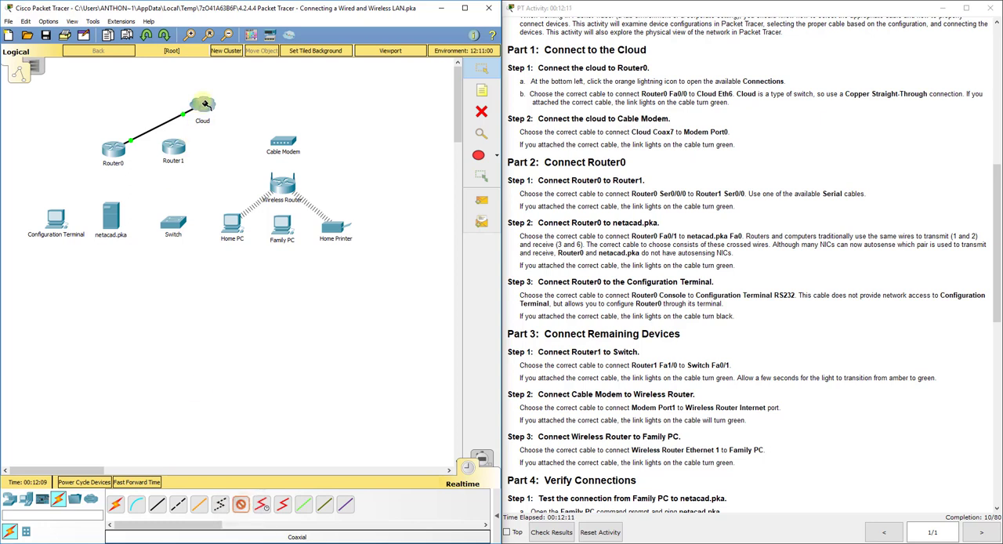
# - Cable the Cloud's Coaxial7 port to Cable Modem Port 0 with coaxial cable
pyautogui.click(203, 107)
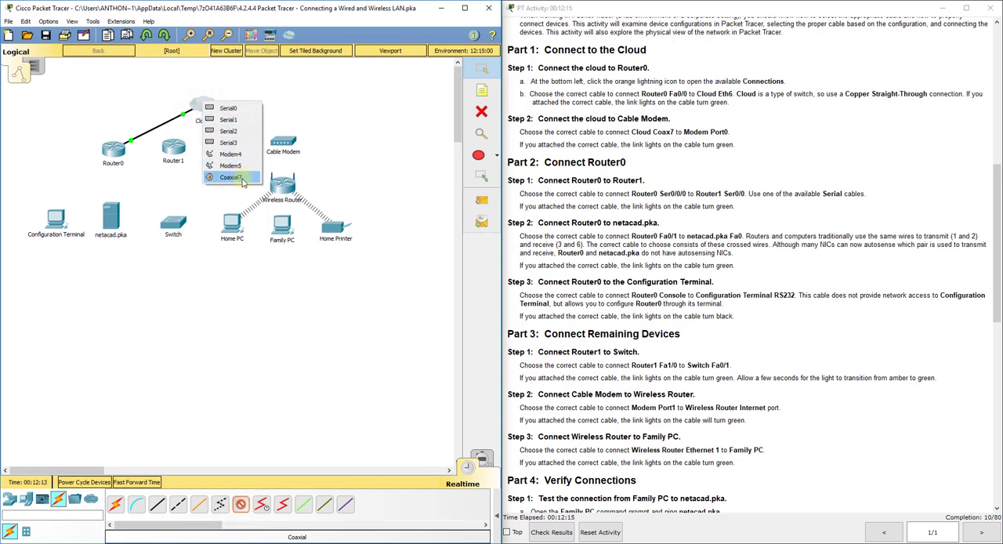
pyautogui.click(230, 177)
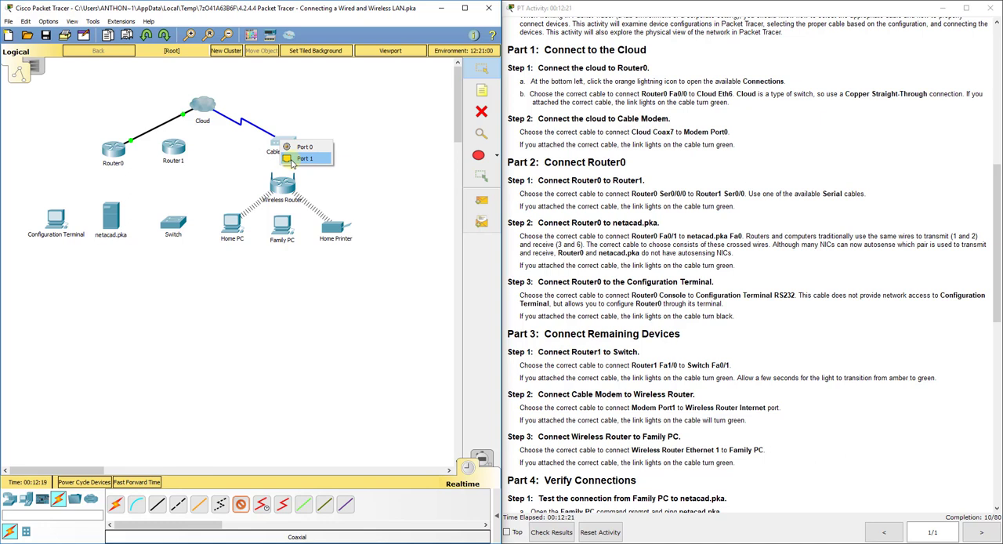
pyautogui.moveTo(304, 147)
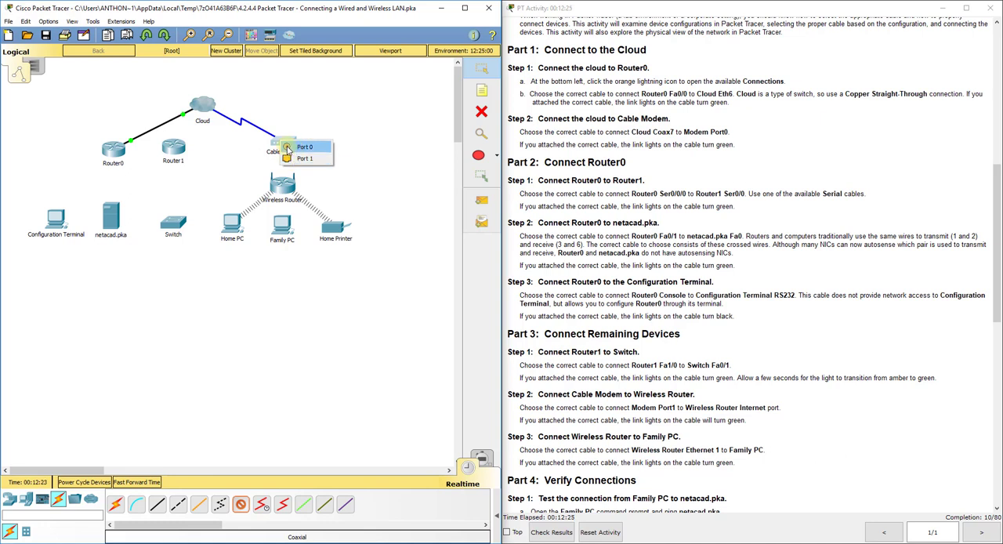
pyautogui.click(305, 158)
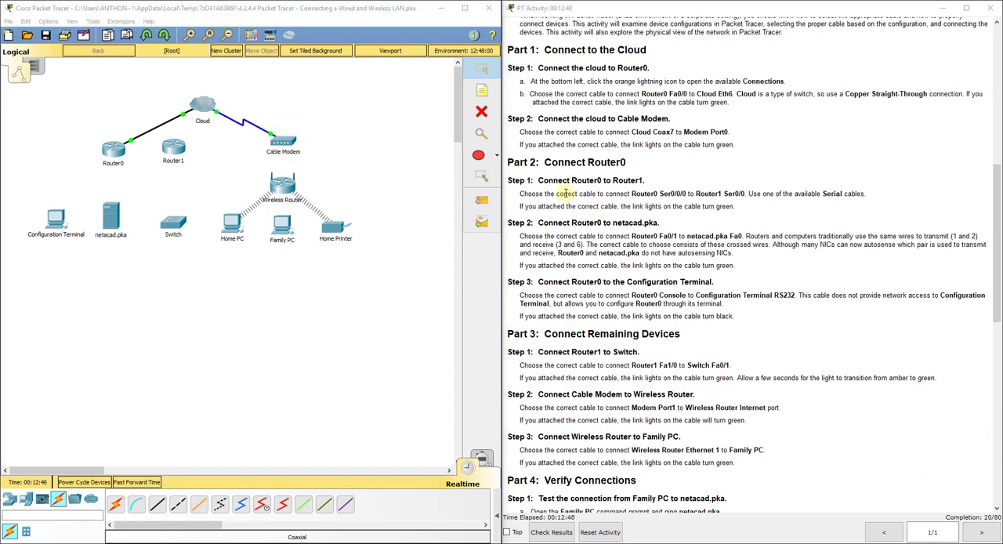
# - Finish the cross-over cable from netacad.pka on Router0's FastEthernet0/1
pyautogui.scroll(-3)
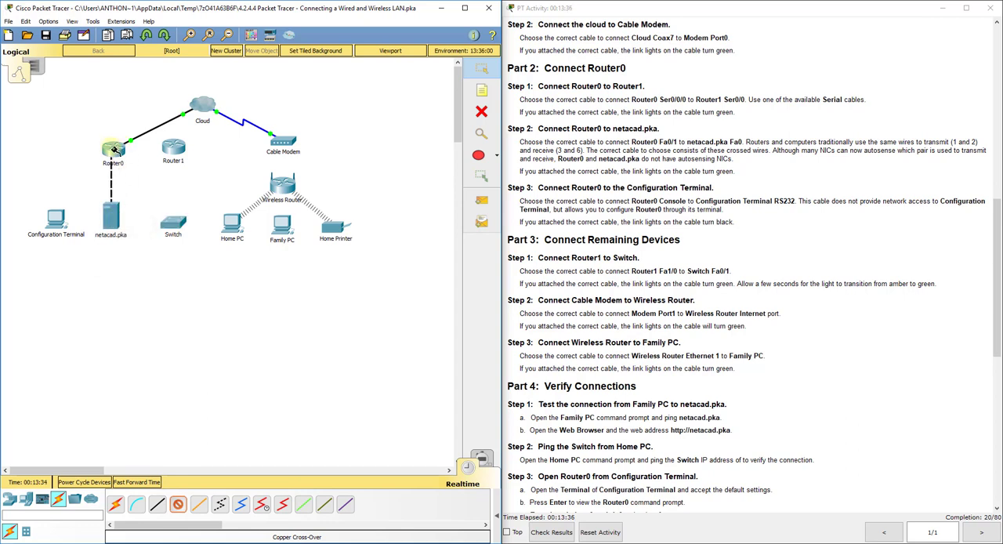
pyautogui.click(112, 148)
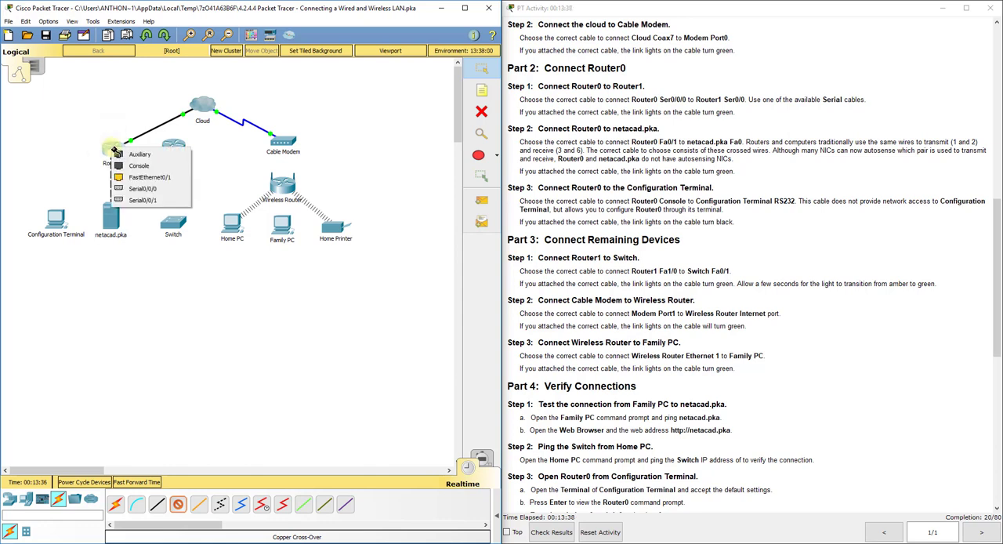
pyautogui.moveTo(149, 177)
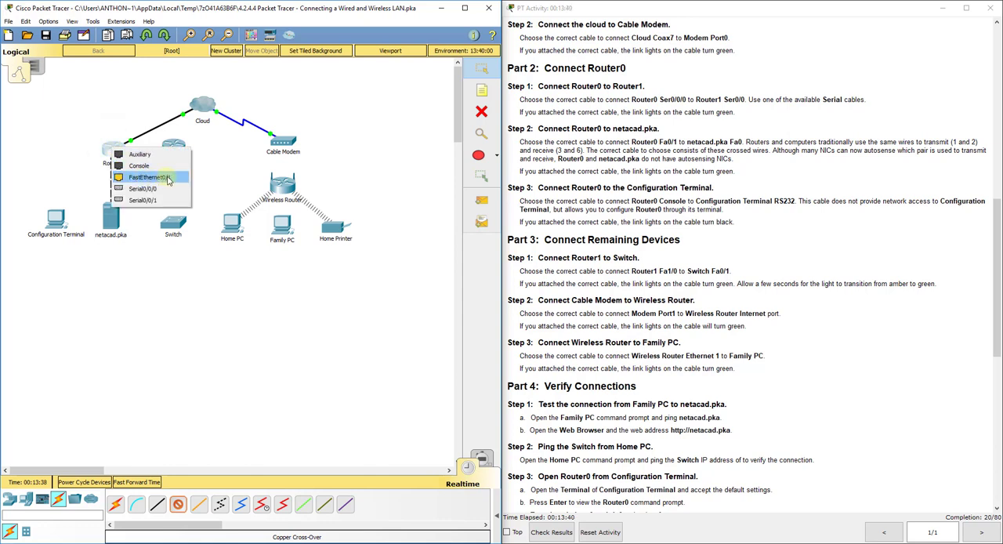
pyautogui.moveTo(171, 179)
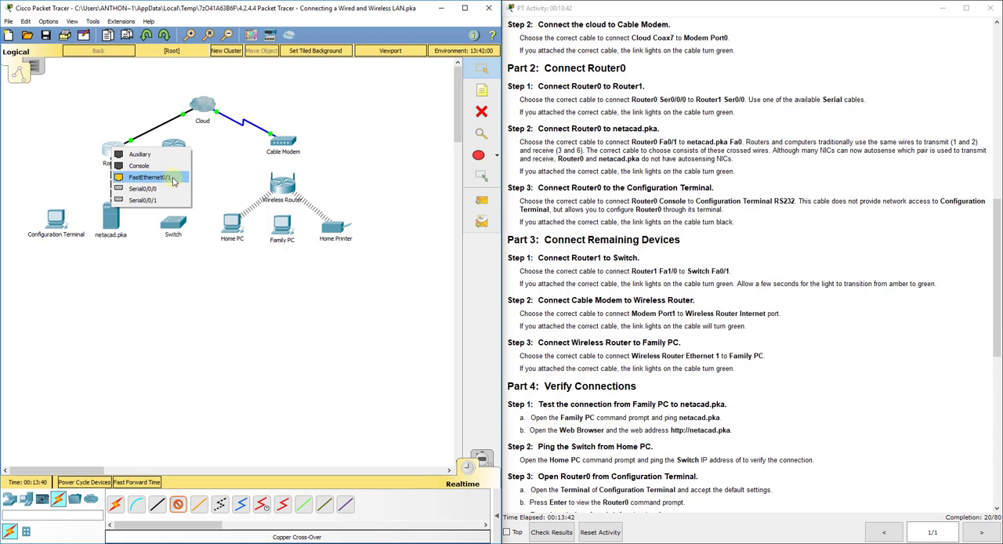
pyautogui.click(147, 177)
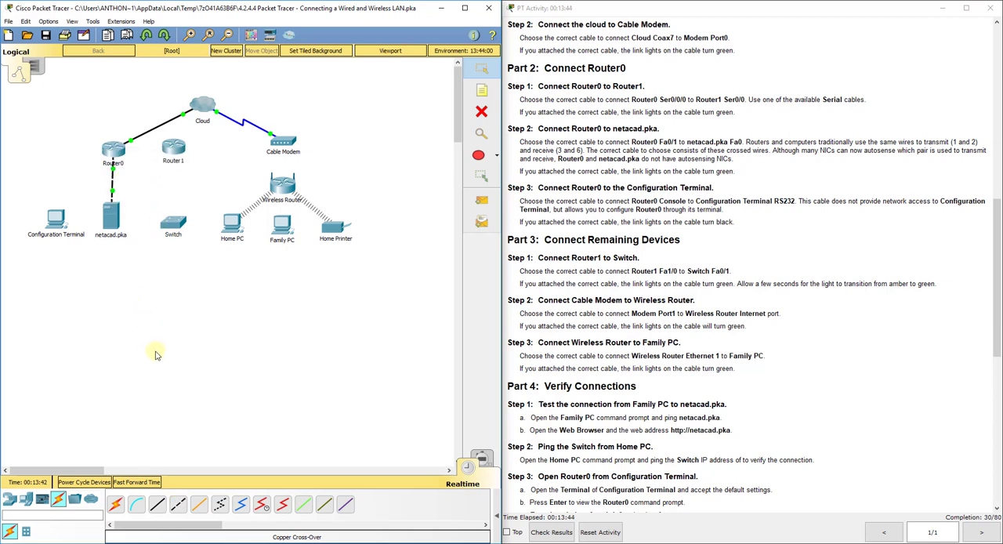
pyautogui.moveTo(183, 363)
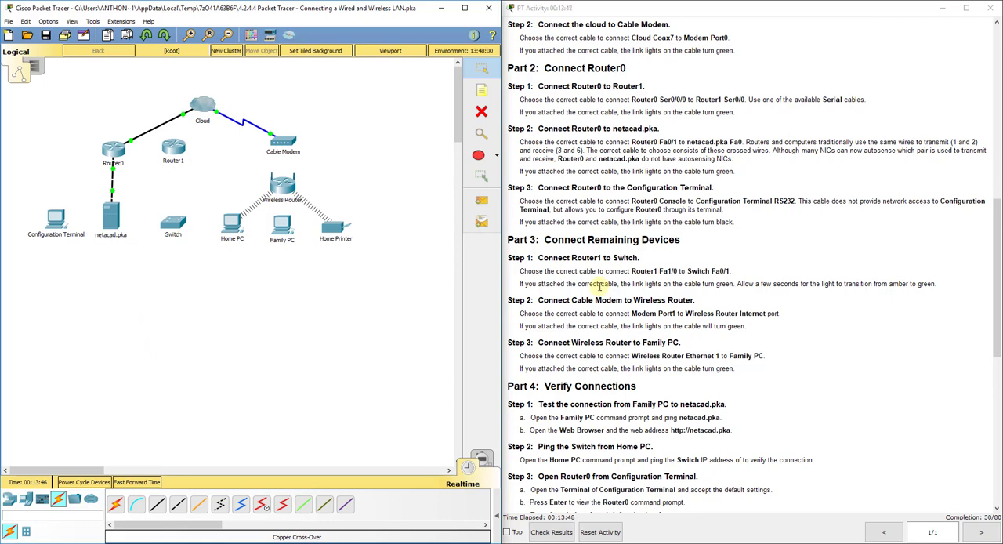
# - Try straight-through from Router1 Fa0/1 to the Switch Console port and dismiss the error
pyautogui.scroll(-3)
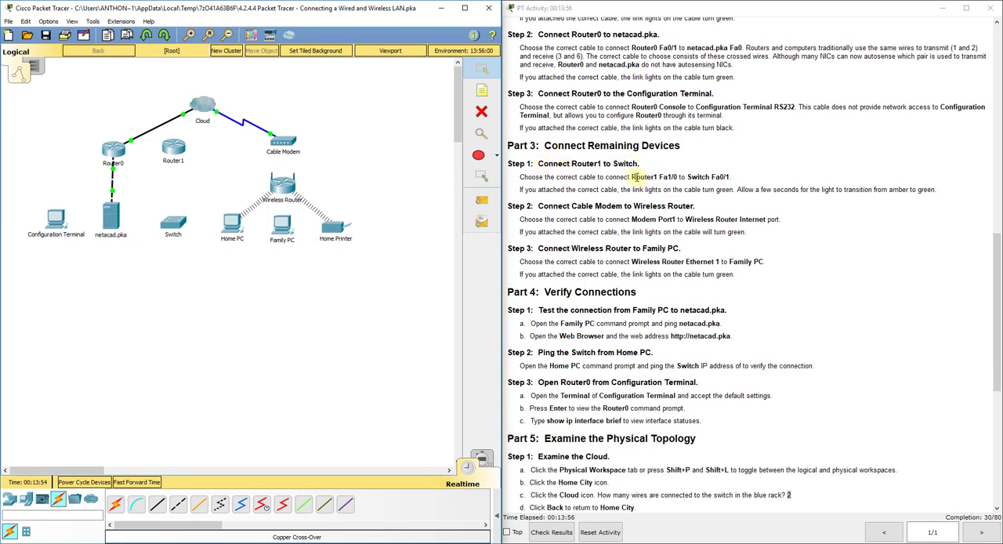
pyautogui.click(157, 505)
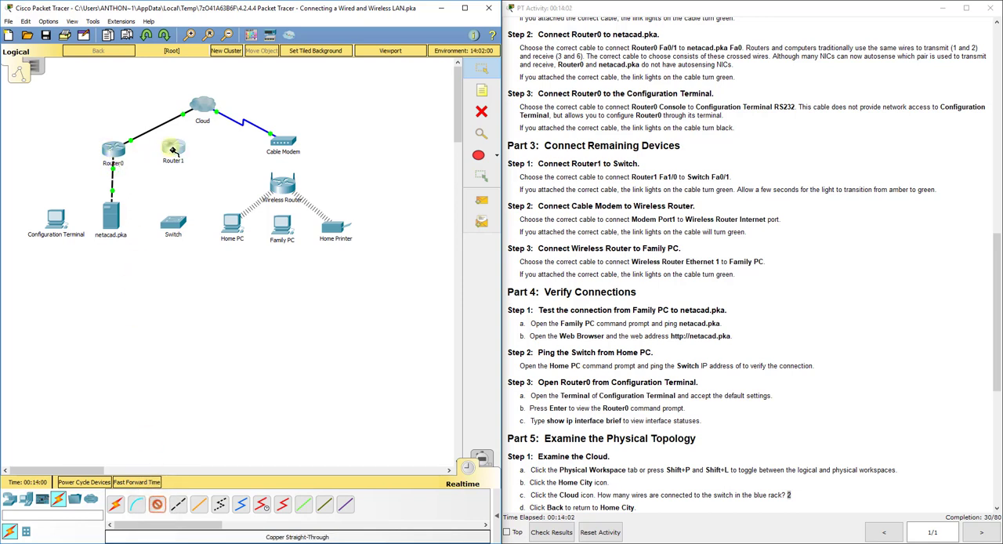
pyautogui.click(173, 149)
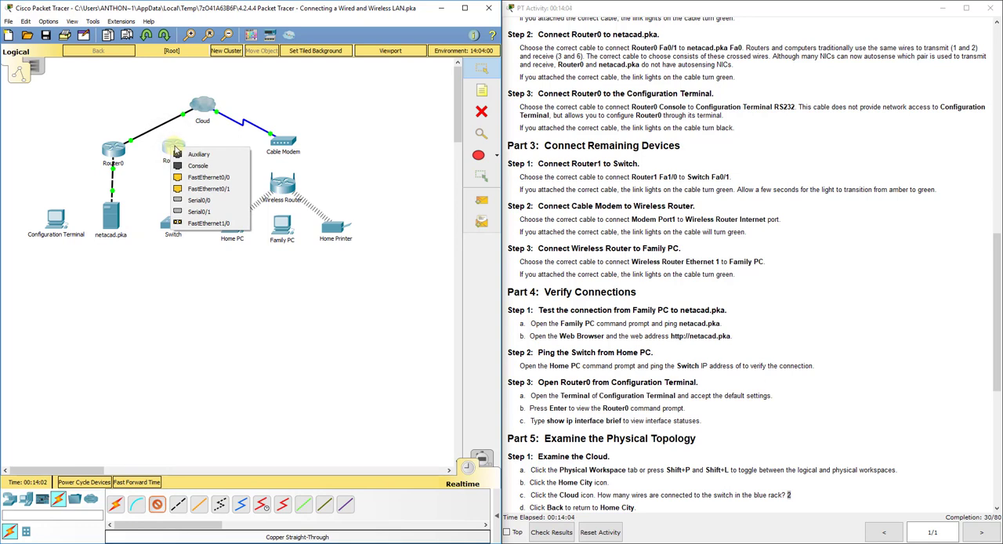
pyautogui.moveTo(207, 189)
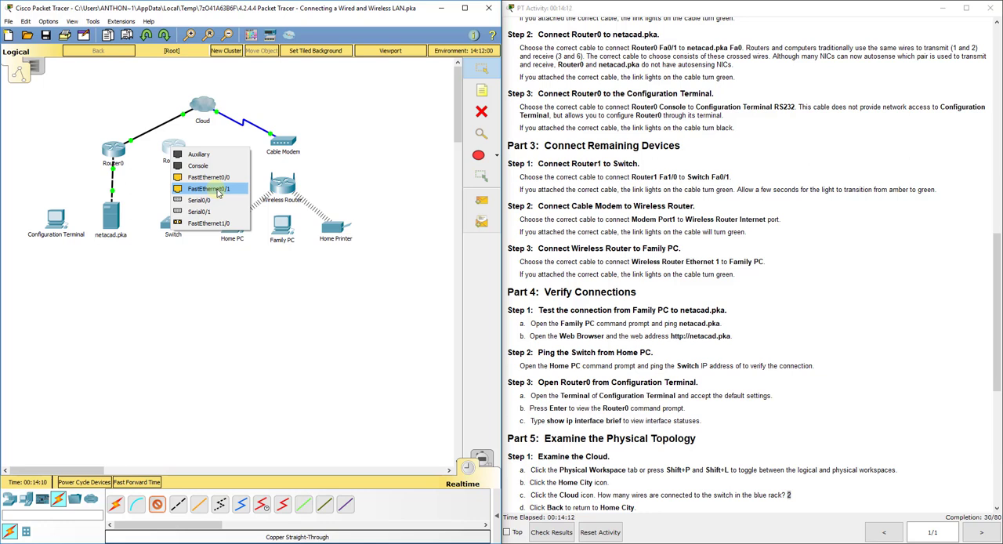
pyautogui.click(209, 188)
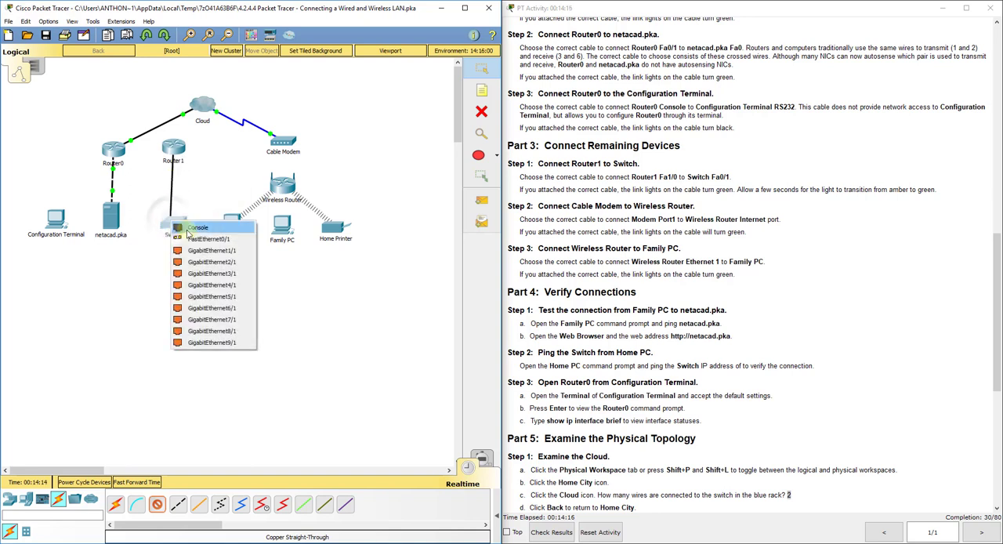
pyautogui.click(197, 227)
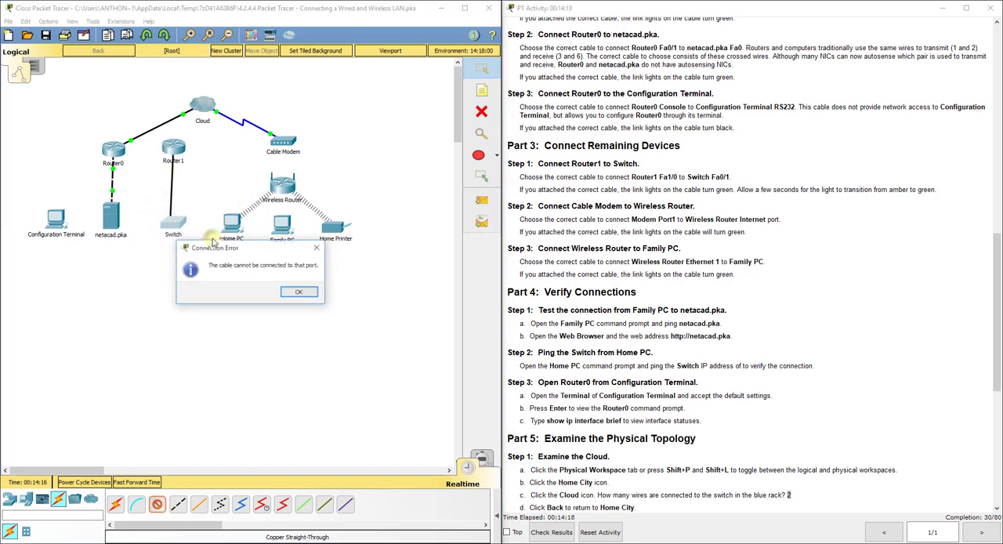
pyautogui.click(298, 291)
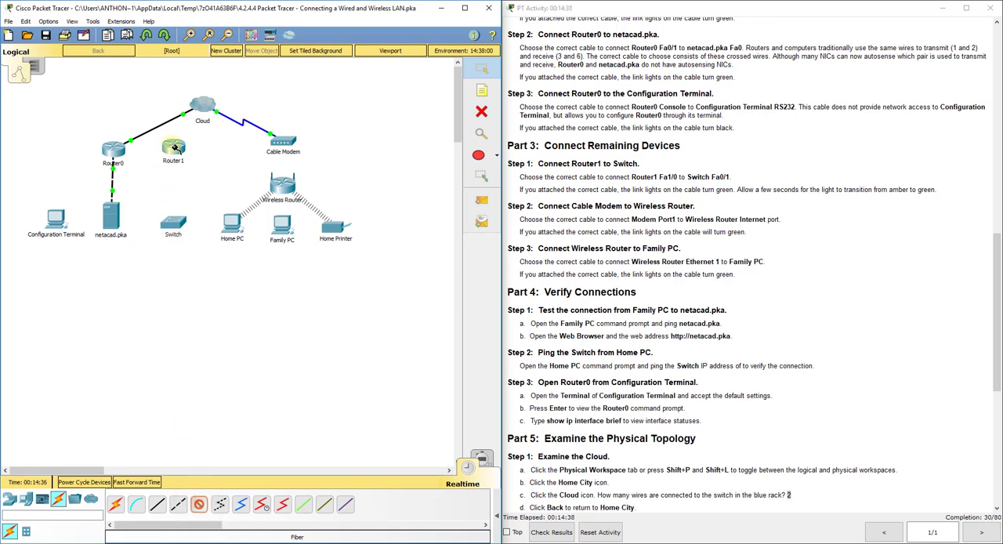
# - Cable Router1's FastEthernet1/0 to the Switch's FastEthernet0/1 with fiber
pyautogui.click(174, 149)
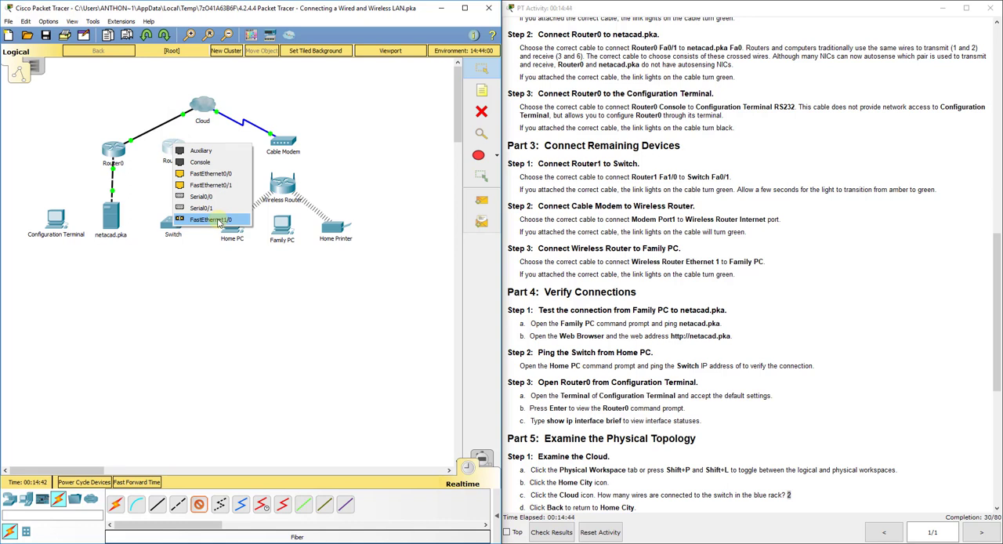
pyautogui.moveTo(211, 219)
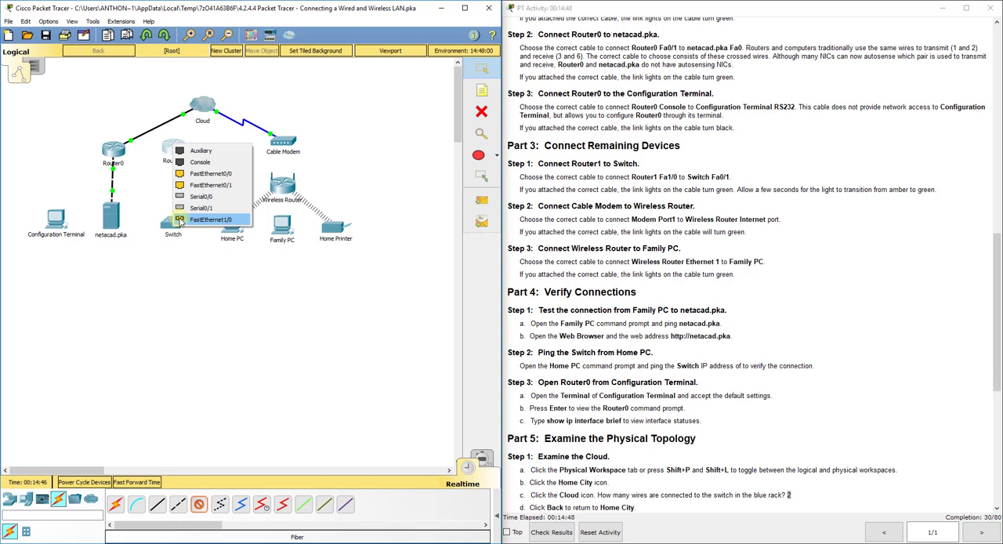
pyautogui.click(211, 219)
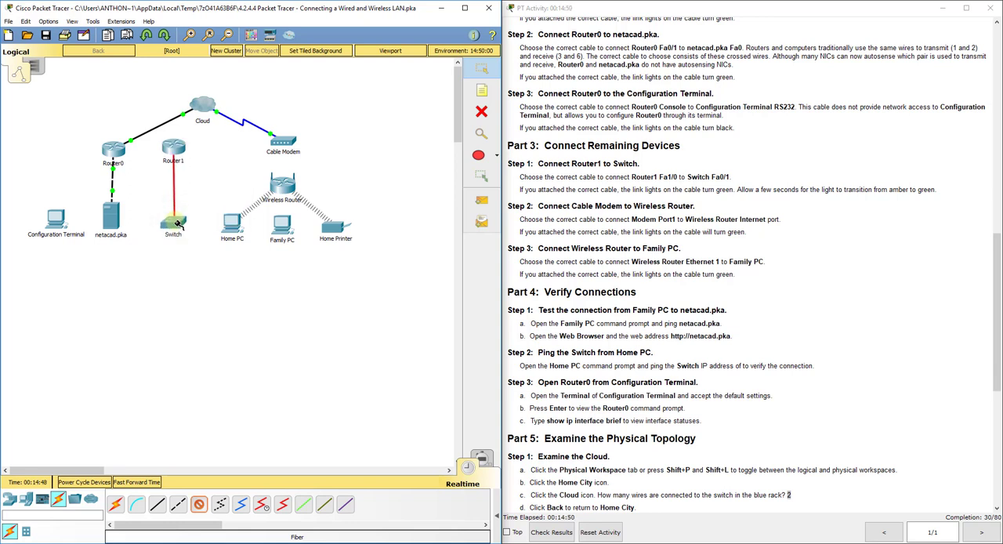
pyautogui.click(173, 208)
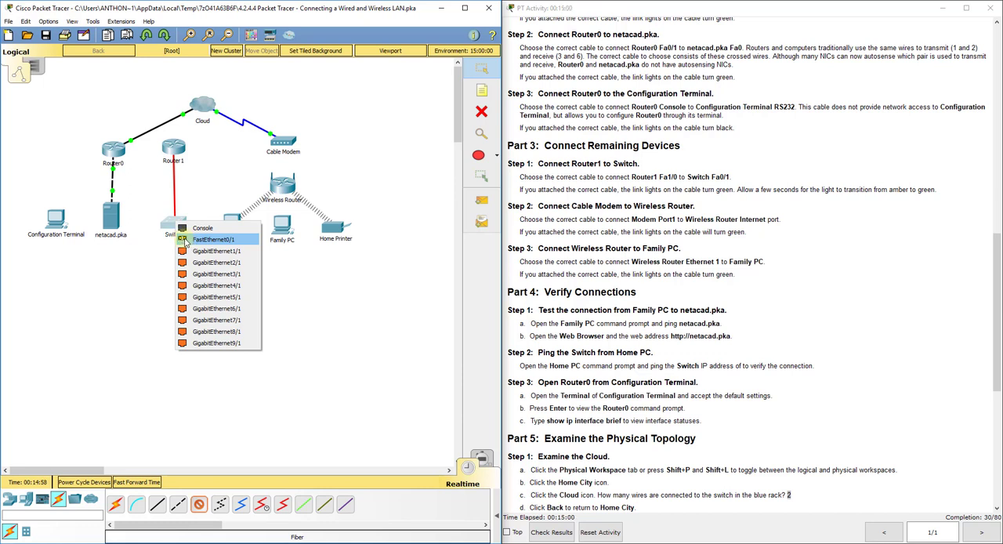
pyautogui.click(214, 239)
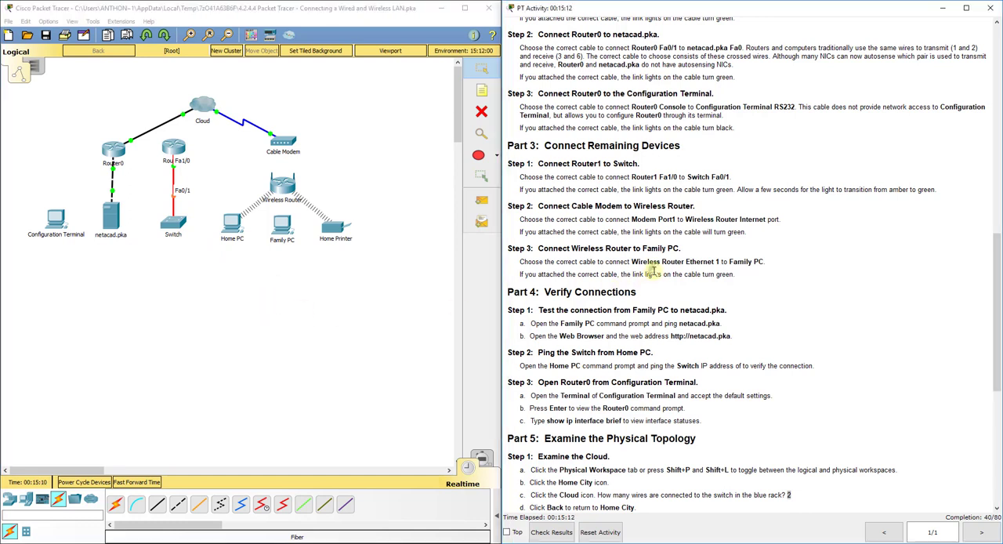
# - Run a straight-through cable from the Cable Modem to the Wireless Router's Internet port
pyautogui.scroll(-3)
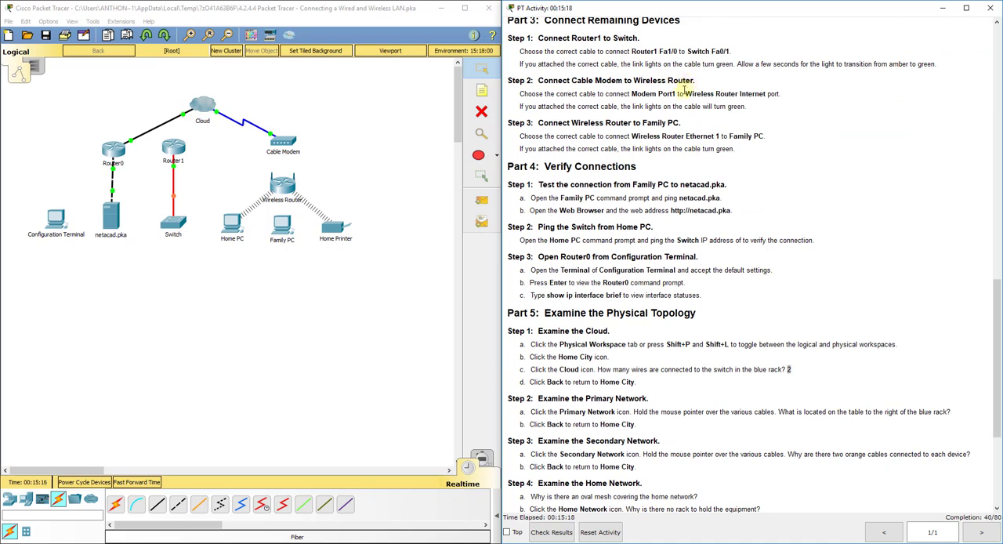
pyautogui.click(157, 504)
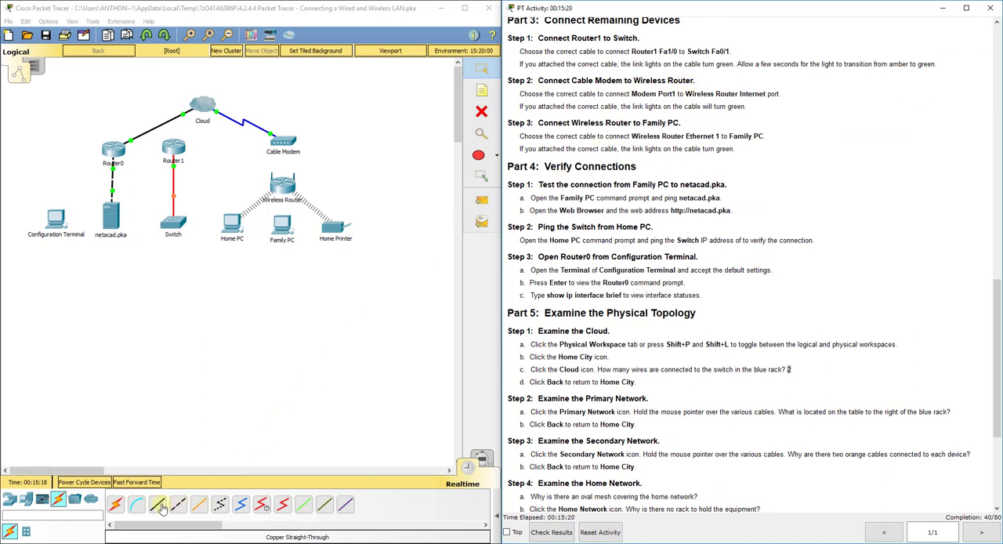
pyautogui.click(156, 504)
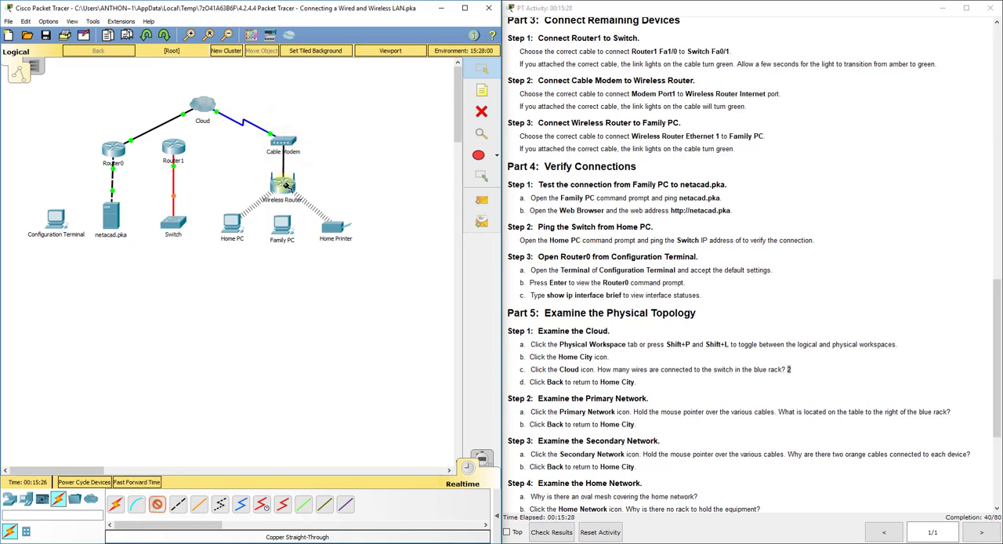
pyautogui.click(282, 182)
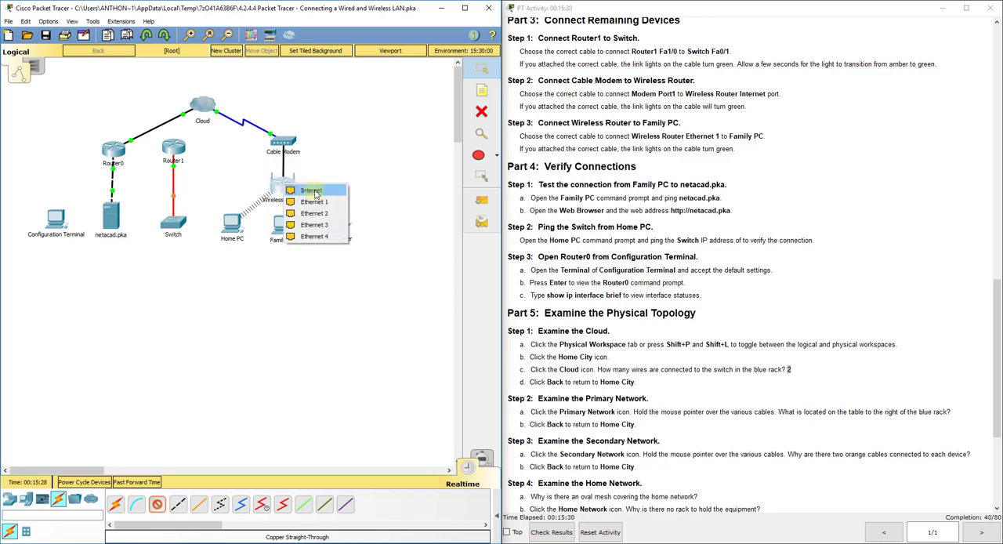
pyautogui.click(310, 189)
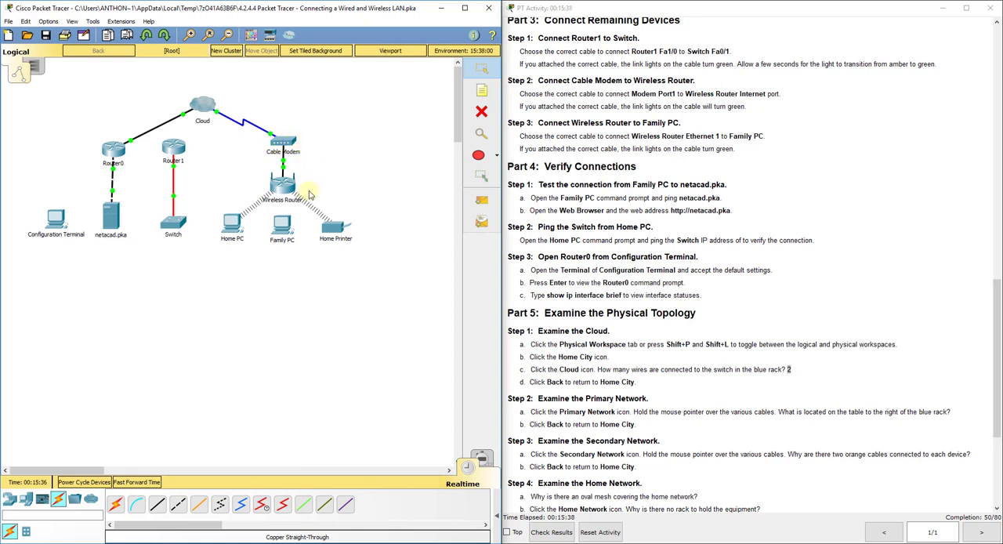
pyautogui.moveTo(321, 182)
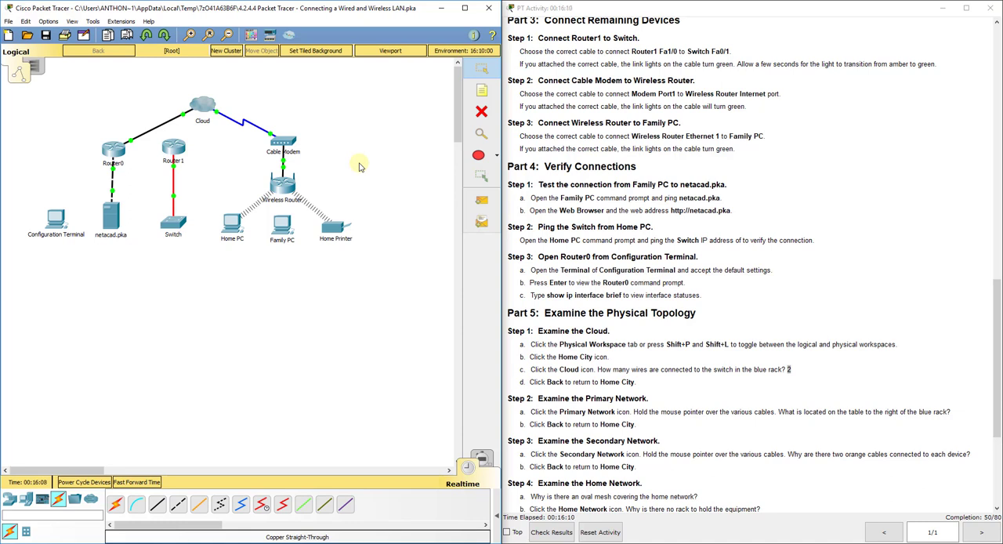
pyautogui.moveTo(368, 162)
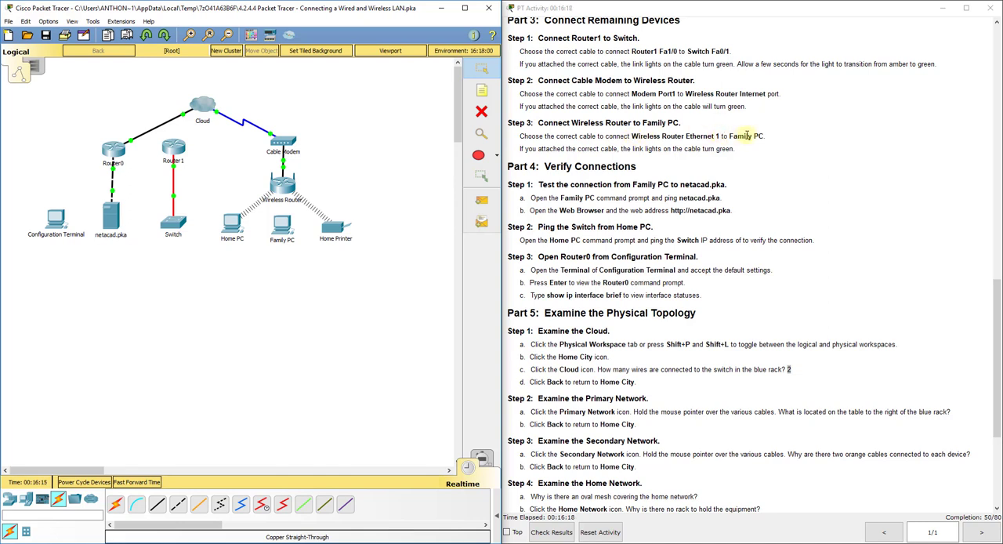
# - Run a straight-through cable from Family PC's FastEthernet0 to the Wireless Router
pyautogui.click(171, 505)
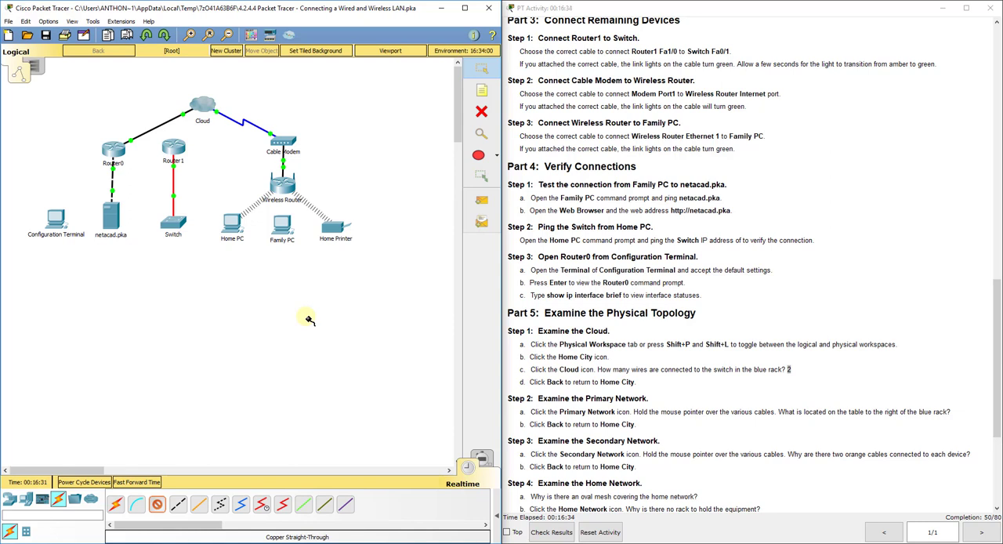
pyautogui.click(282, 224)
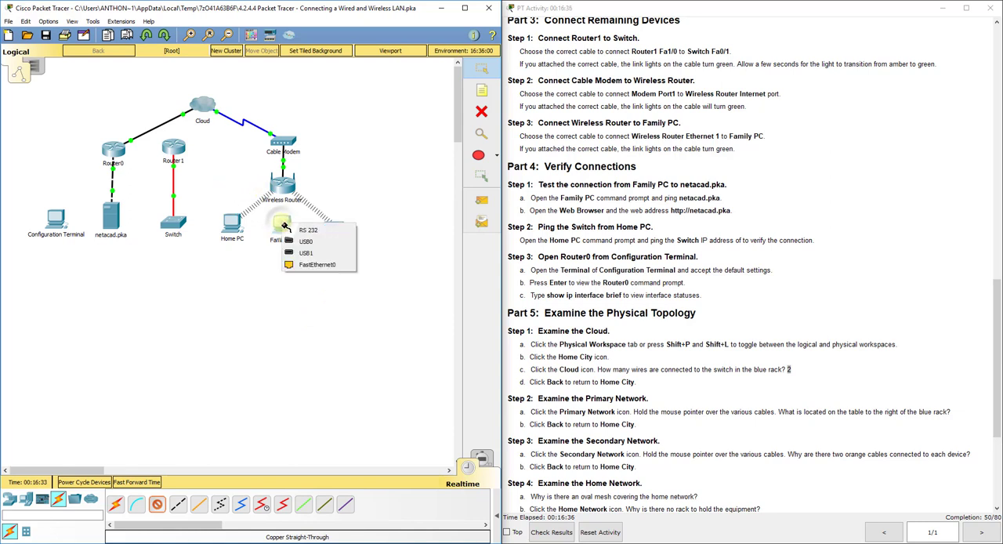
pyautogui.moveTo(317, 264)
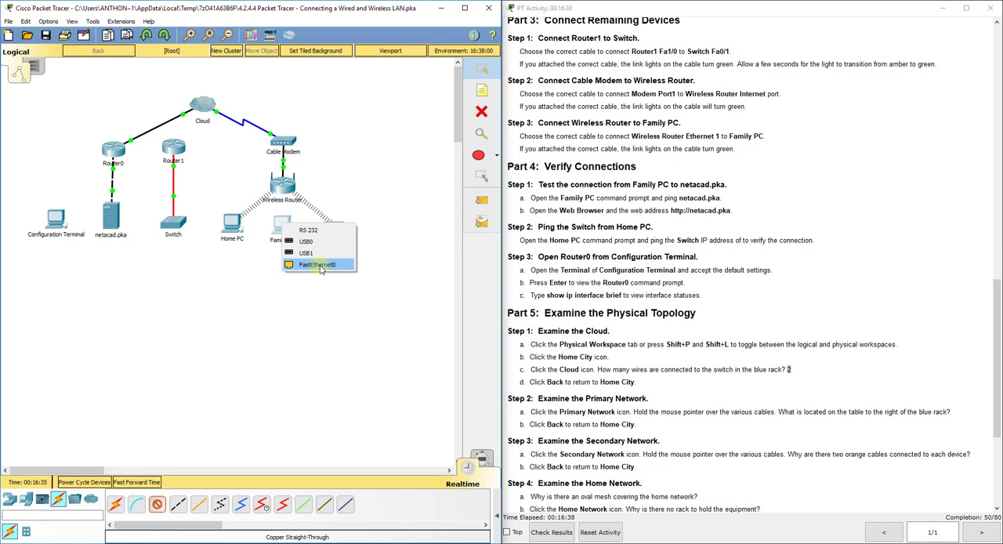
pyautogui.click(317, 264)
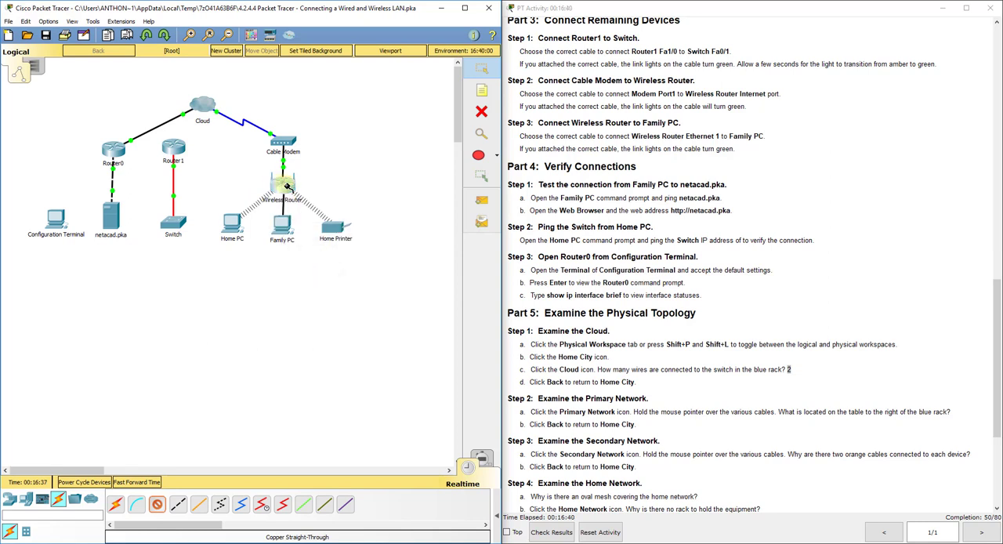
pyautogui.click(282, 184)
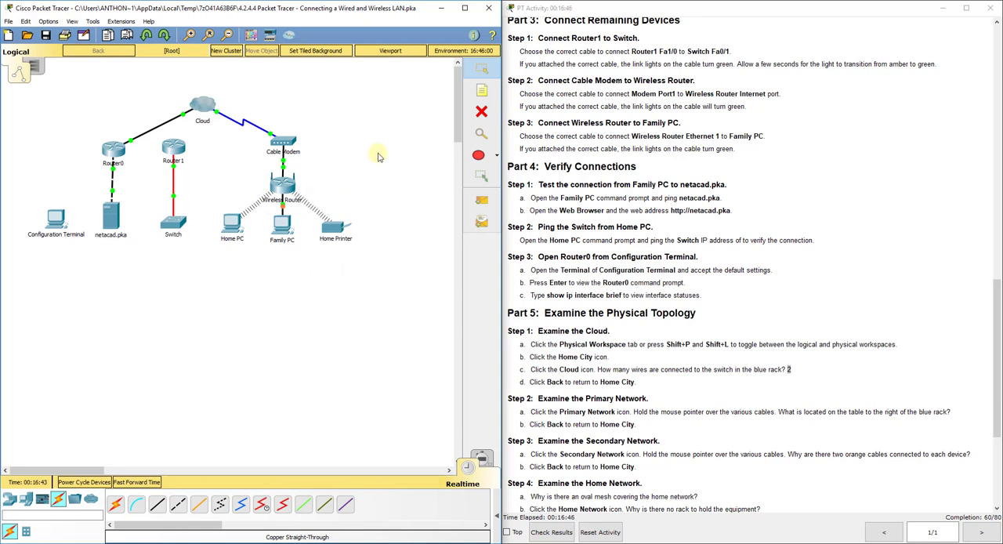
pyautogui.moveTo(390, 159)
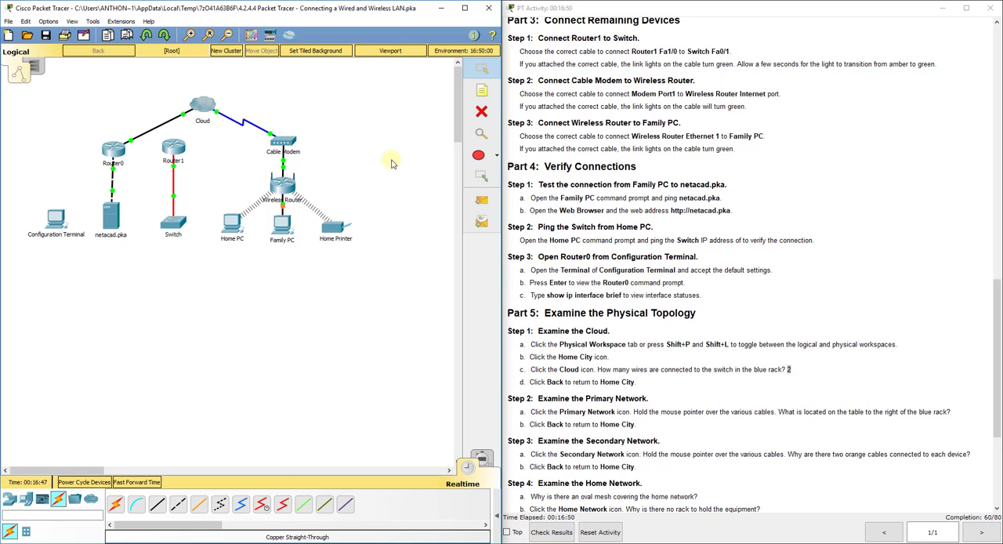
pyautogui.moveTo(398, 169)
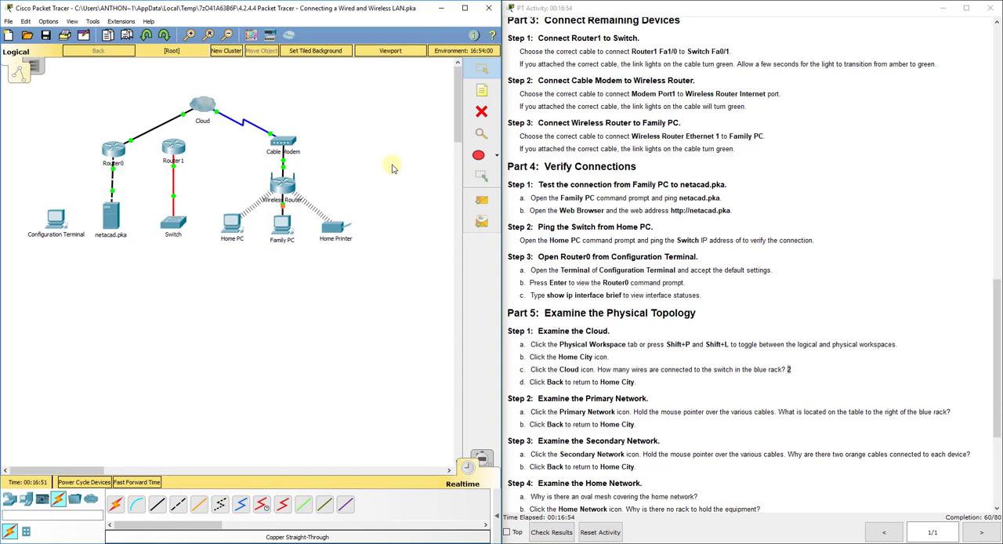
# - Scroll up to Part 2 Step 3 and clear the selected console cable sentence
pyautogui.scroll(3)
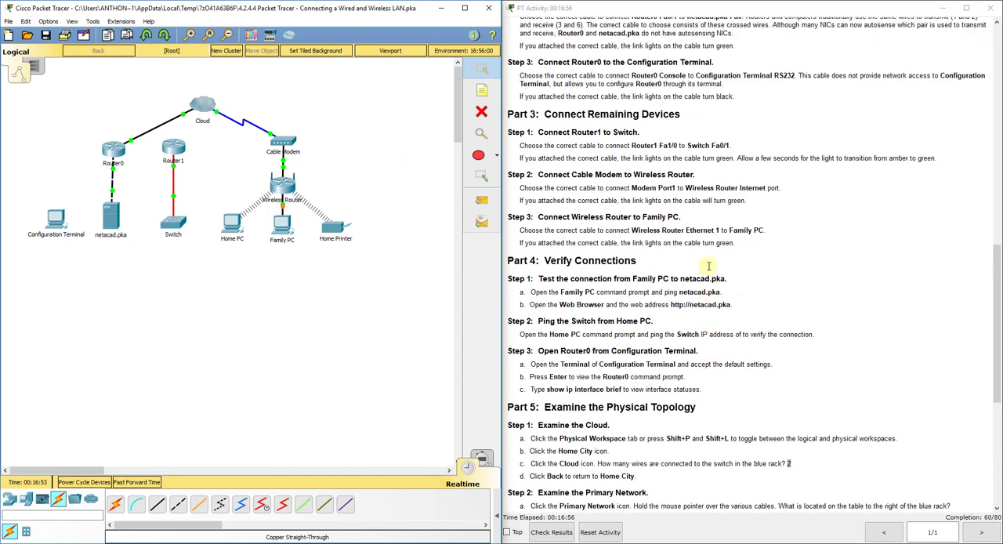
pyautogui.scroll(3)
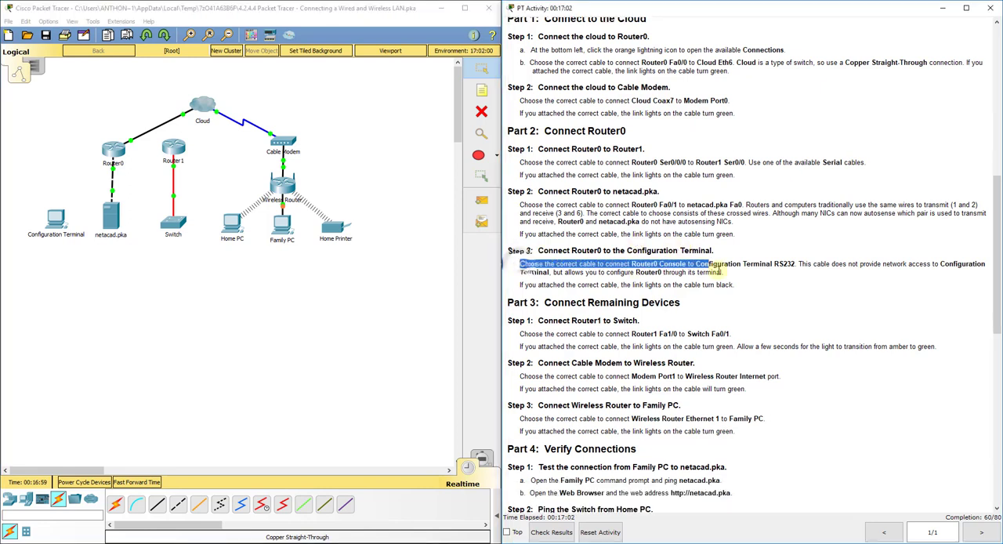
pyautogui.click(627, 270)
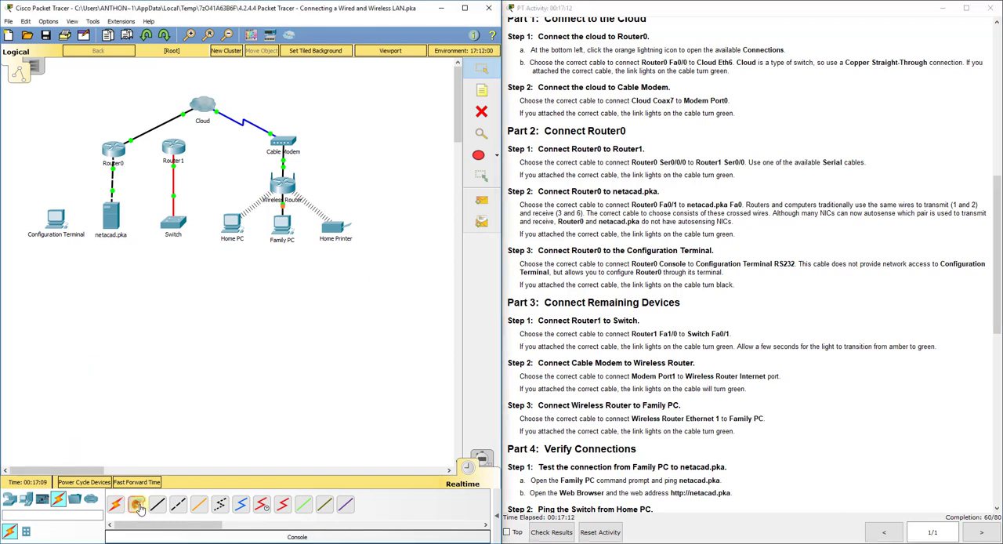
# - Cable Configuration Terminal's RS 232 port to Router0's Console port with a console cable
pyautogui.click(55, 220)
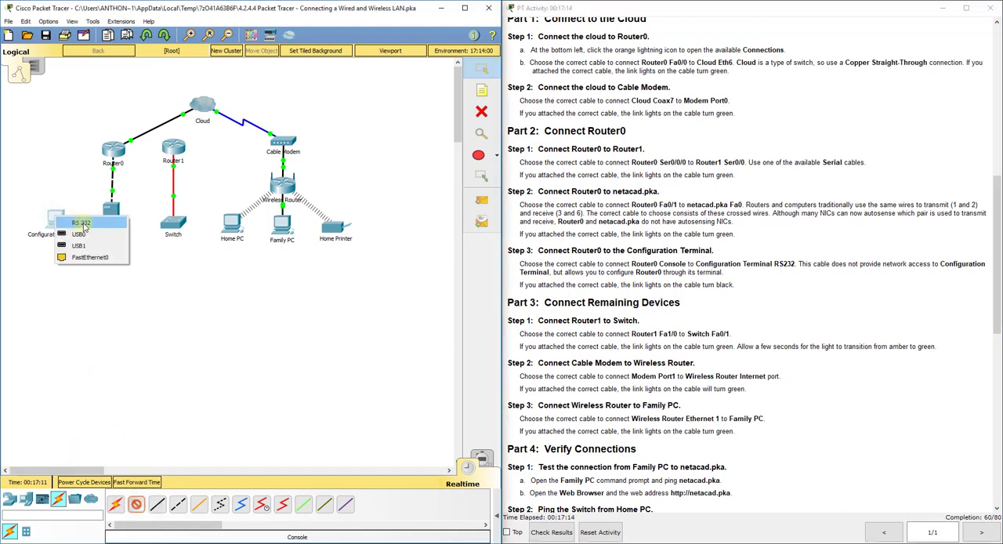
pyautogui.click(81, 223)
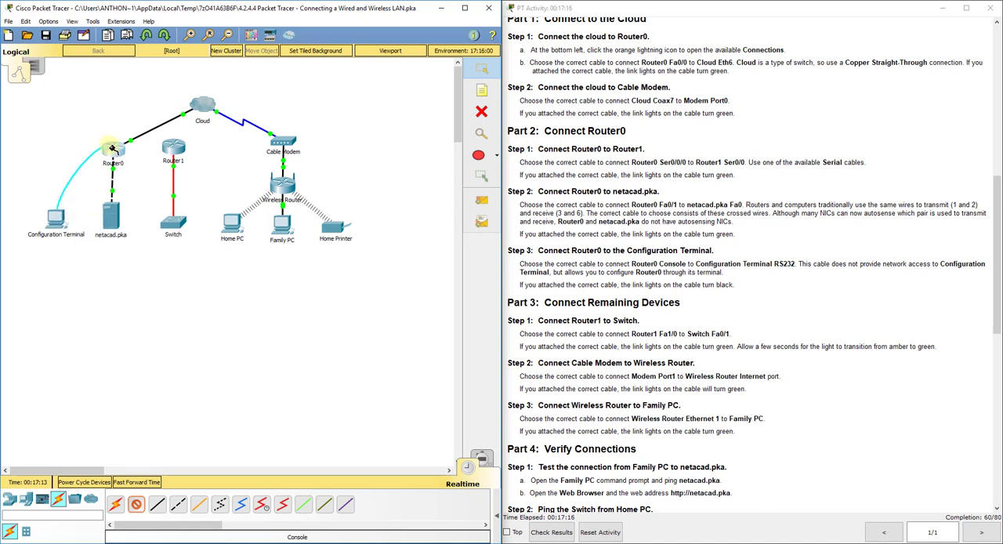
pyautogui.click(112, 148)
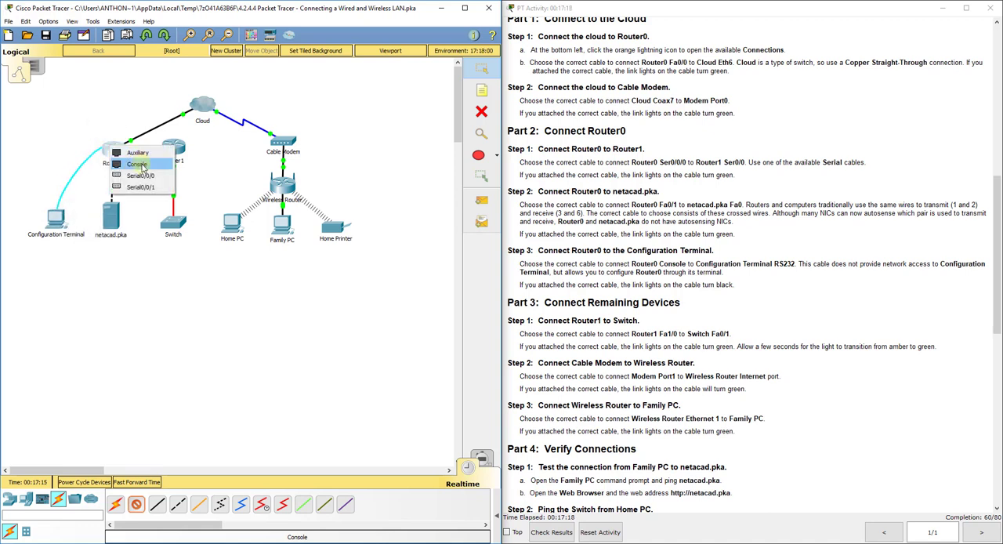
pyautogui.click(136, 163)
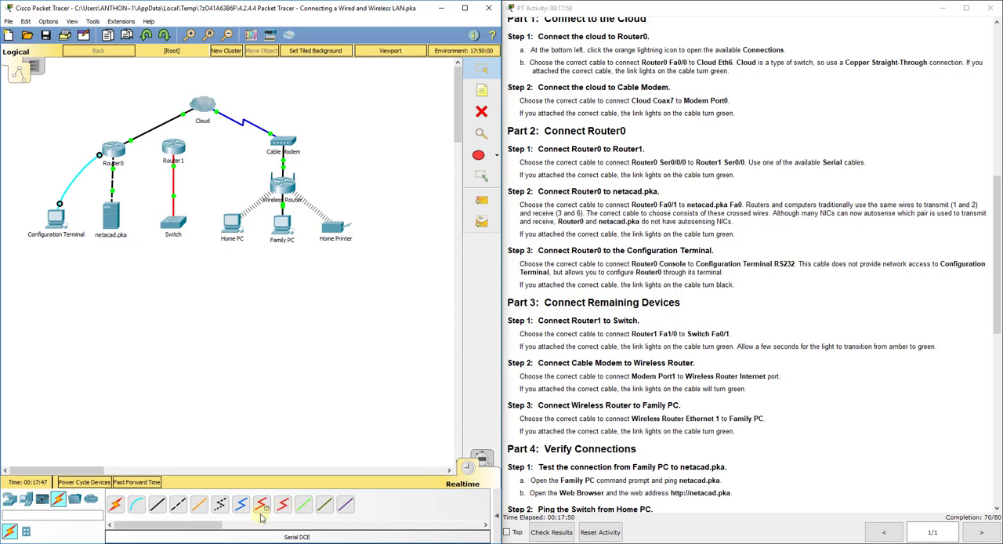
# - Run a Serial DCE cable from Router0's Serial0/0/0 to Router1's Serial0/0
pyautogui.click(261, 504)
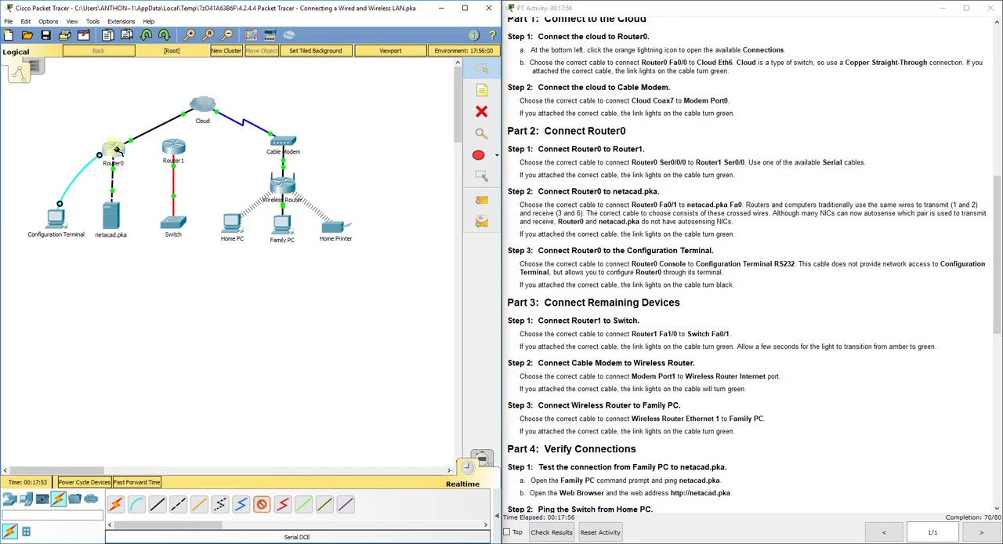
pyautogui.click(113, 149)
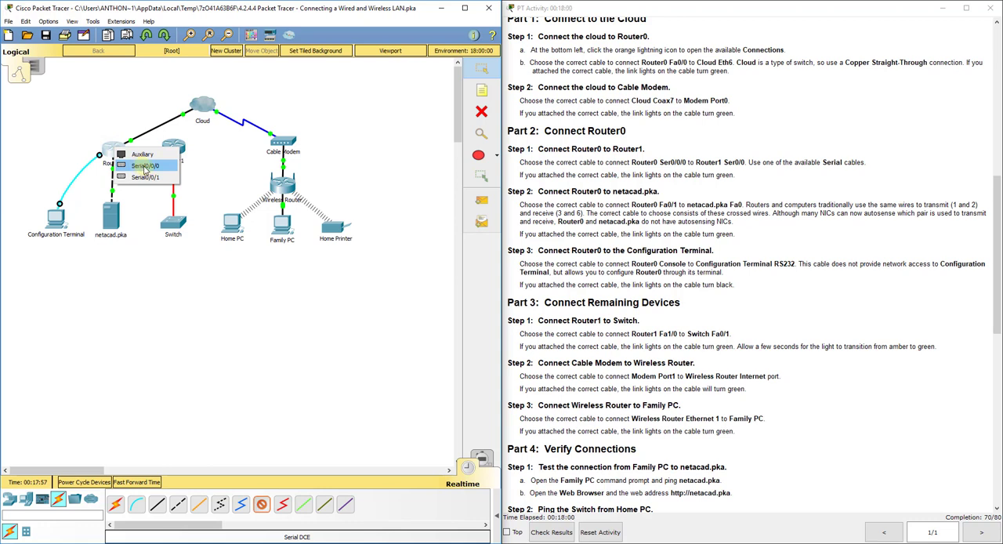
pyautogui.click(145, 166)
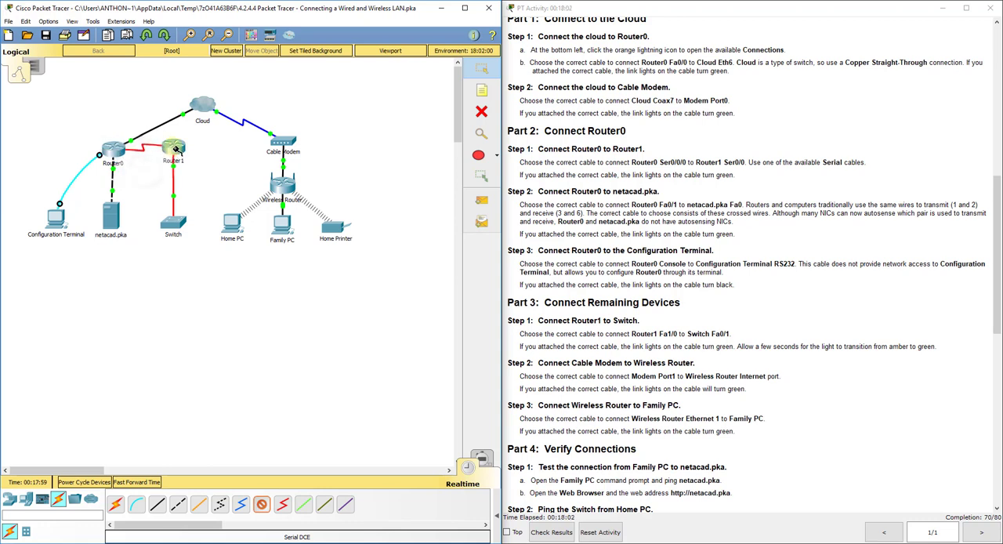
pyautogui.click(174, 148)
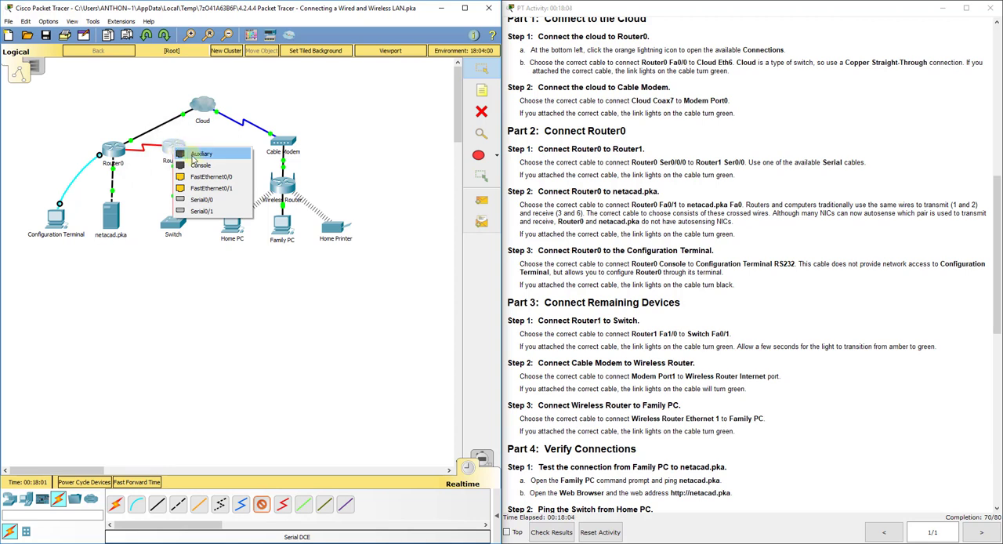
pyautogui.moveTo(208, 205)
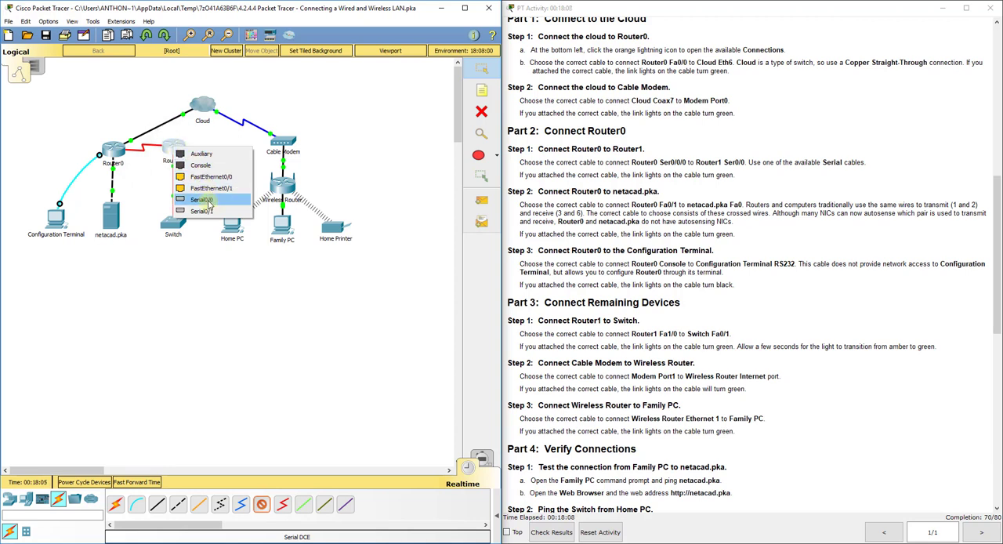
pyautogui.click(201, 199)
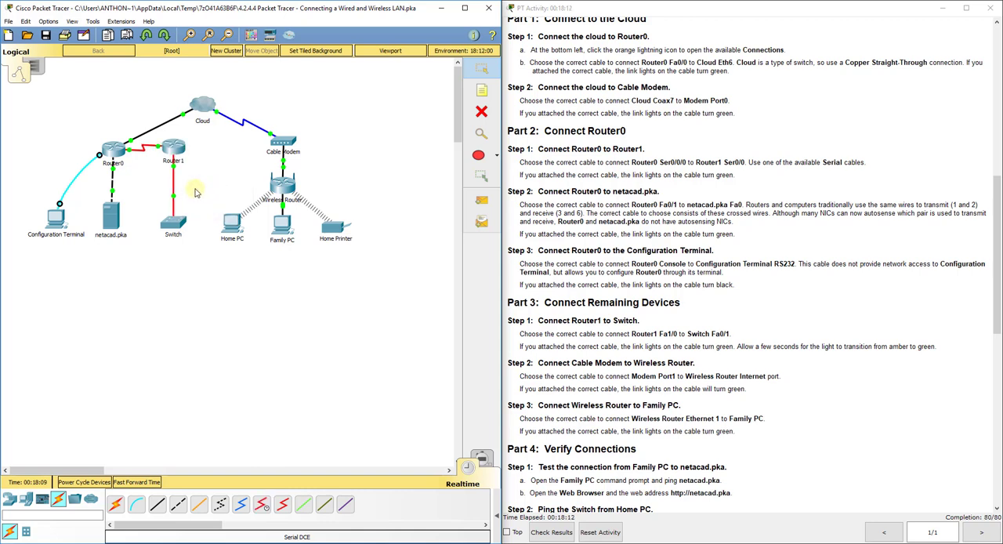
pyautogui.moveTo(372, 235)
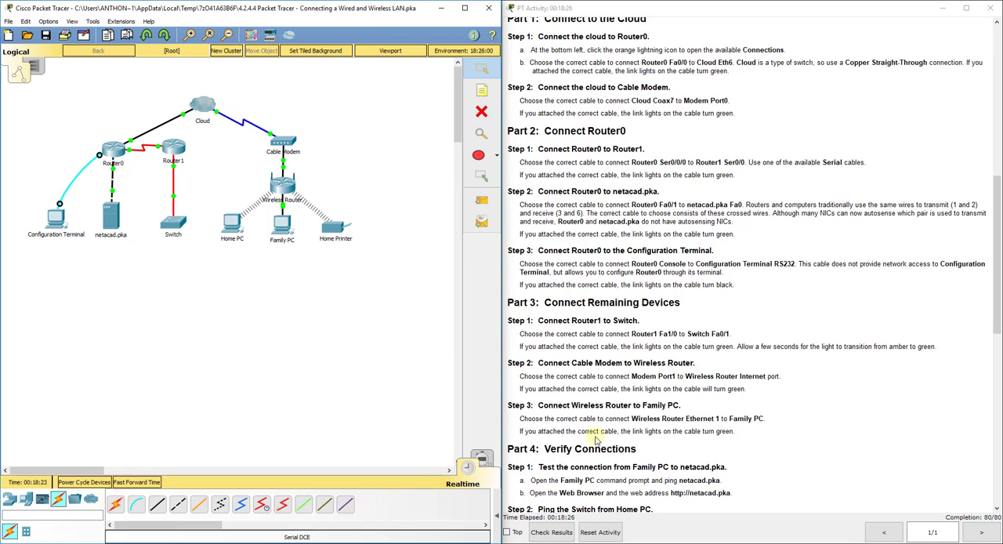
pyautogui.scroll(-3)
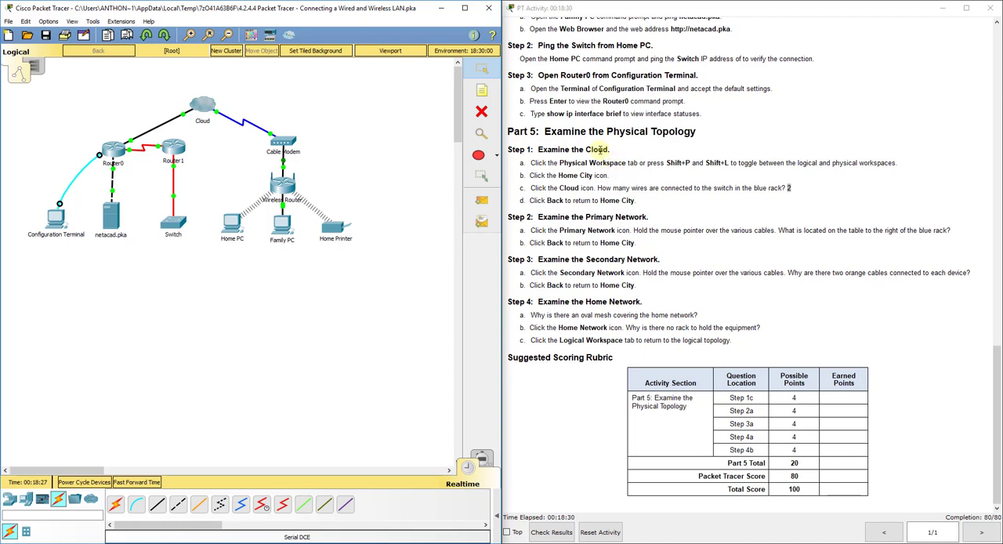
pyautogui.scroll(3)
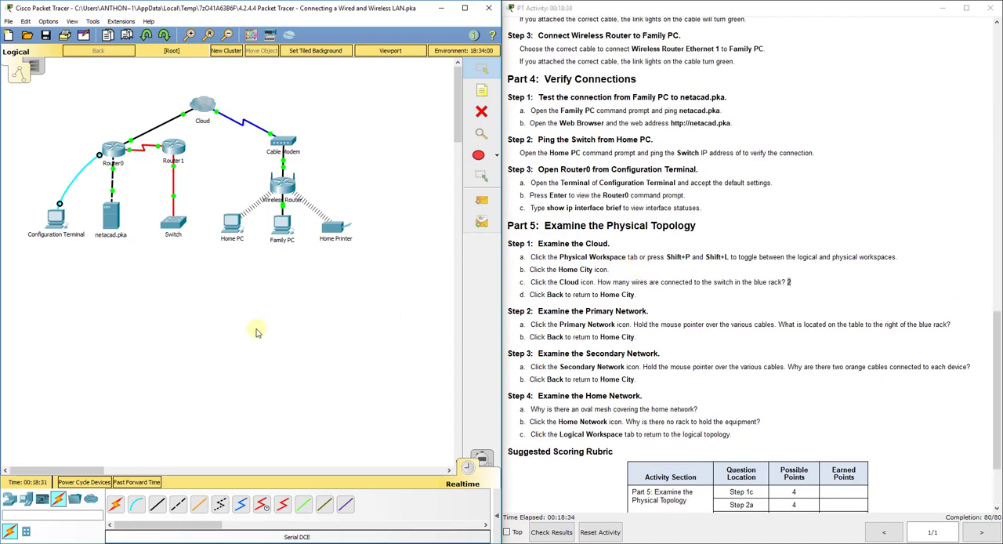
pyautogui.moveTo(322, 202)
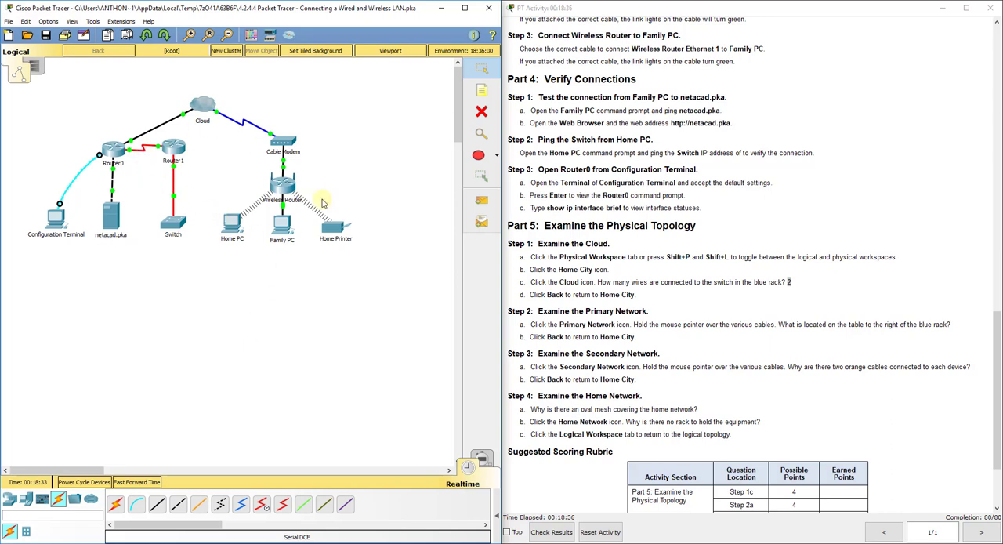
pyautogui.moveTo(325, 272)
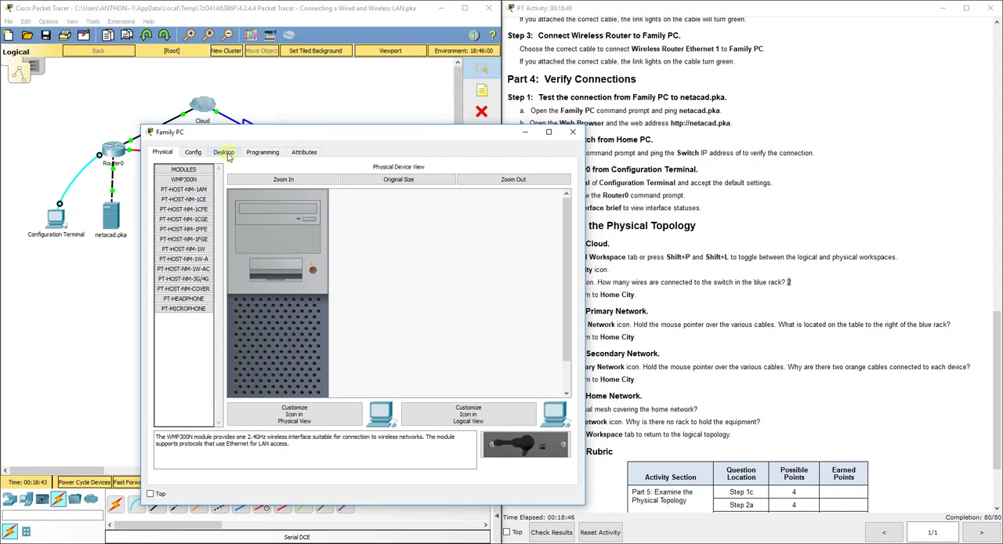
# - In the Family PC command prompt, run a first ping to 'netacad.ok'
pyautogui.click(224, 151)
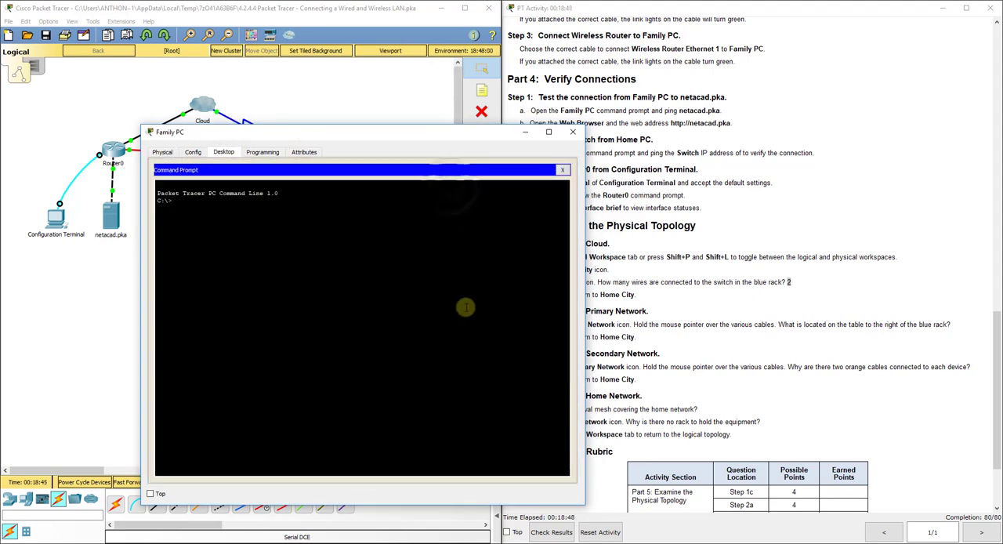
pyautogui.write('ping')
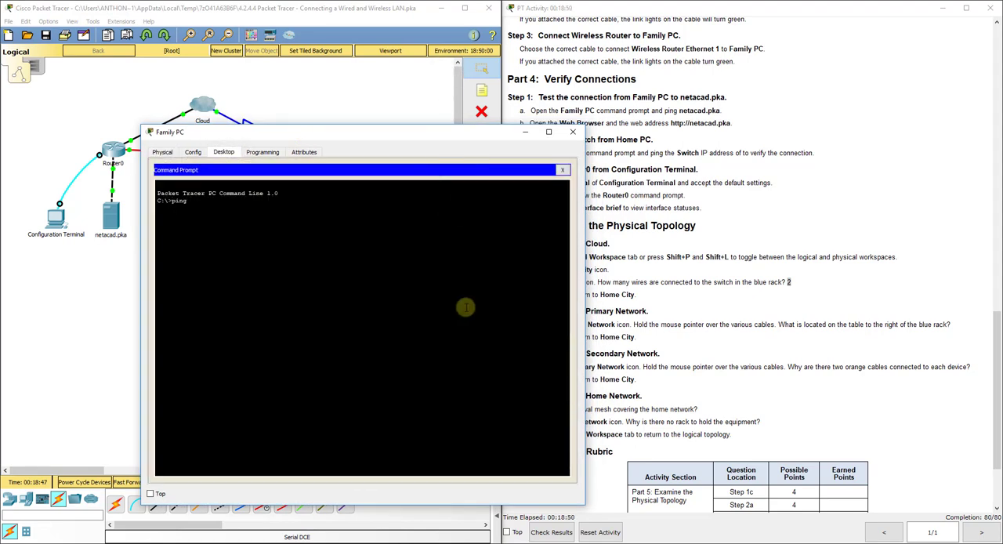
pyautogui.write('netacad.ok')
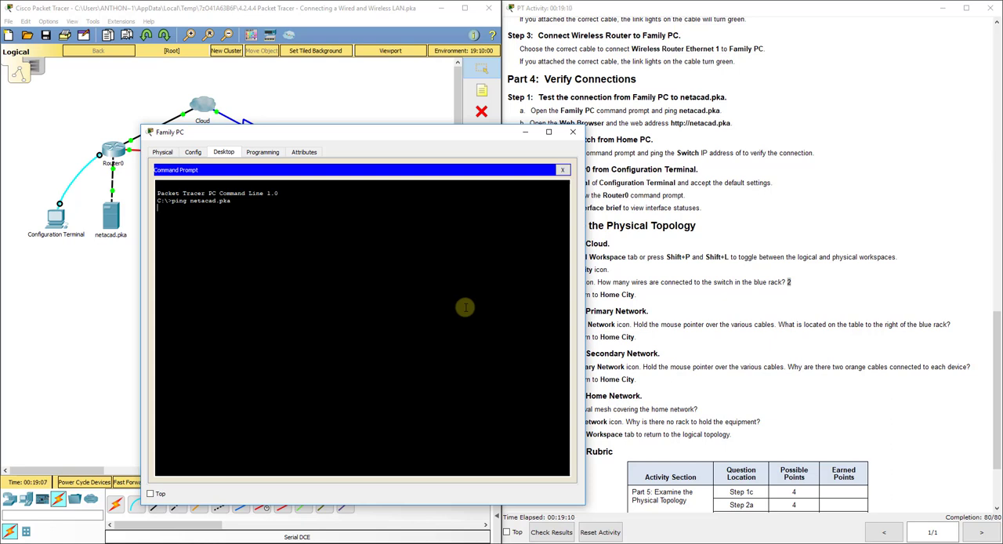
pyautogui.press('Return')
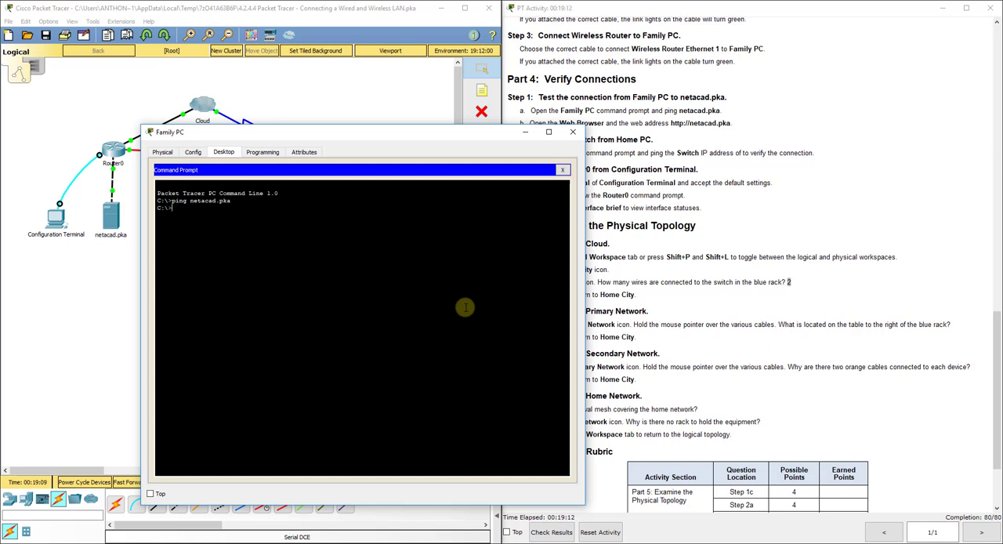
# - Ping netacad.pka from the Family PC command prompt
pyautogui.write('ping e')
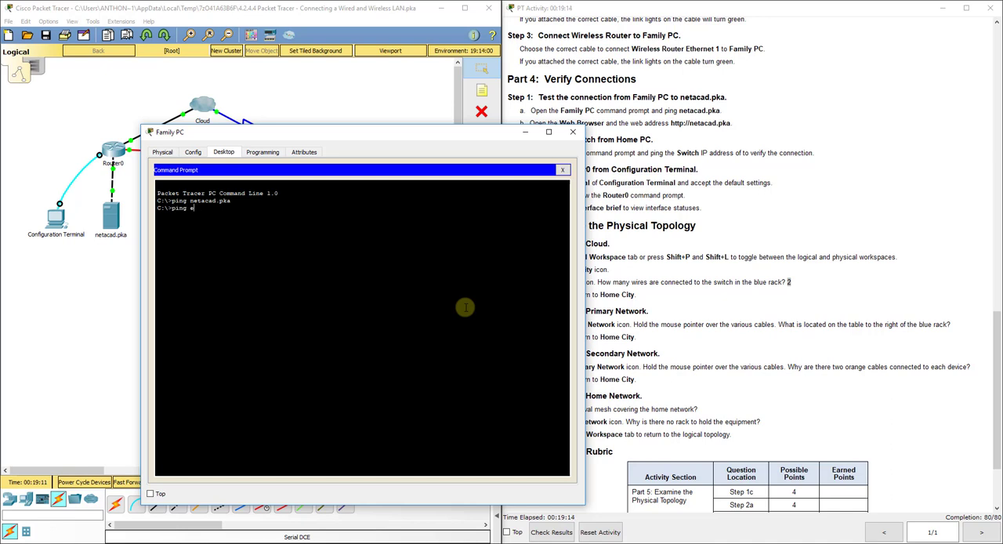
pyautogui.write('netacad.p')
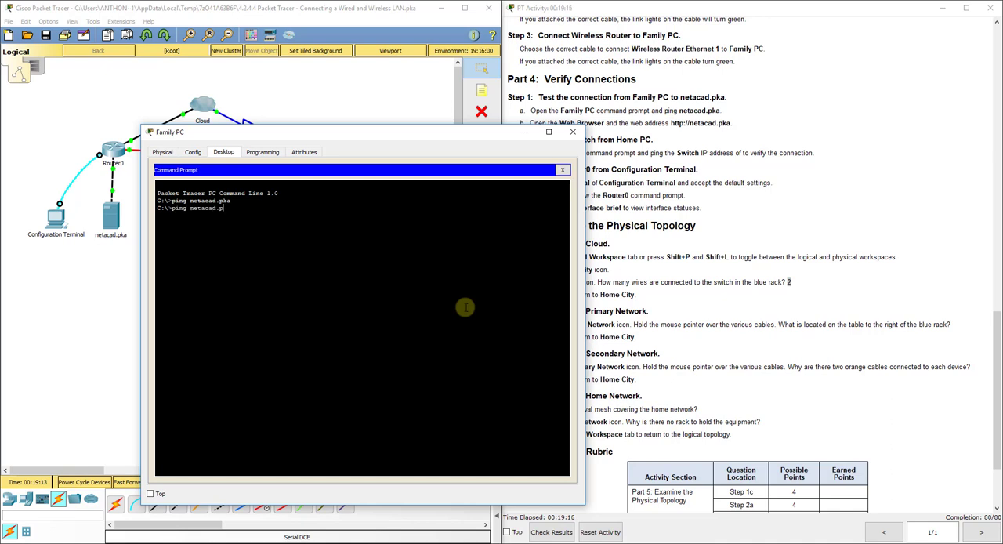
pyautogui.press('Return')
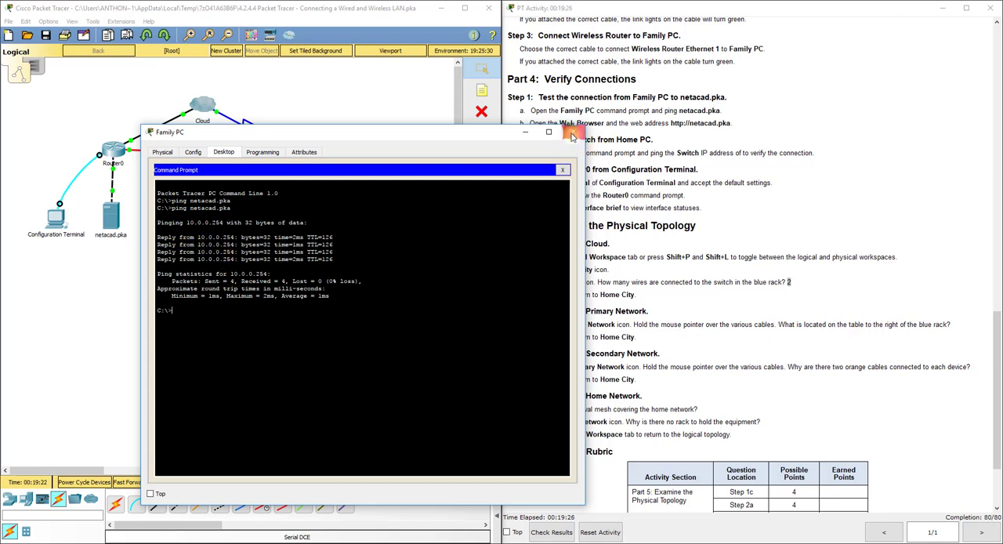
# - Close the command prompt and launch Family PC's Web Browser, focusing its URL box
pyautogui.click(563, 169)
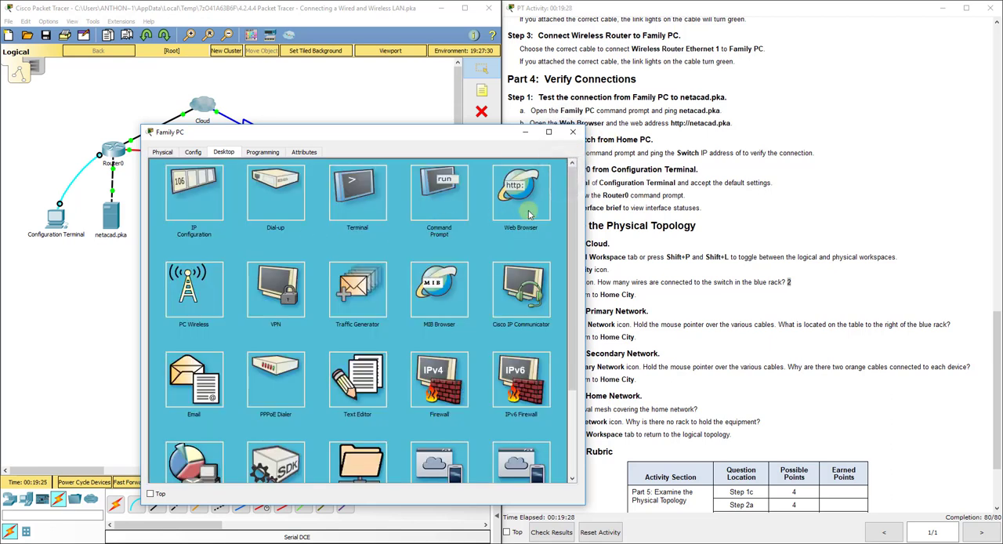
pyautogui.doubleClick(520, 192)
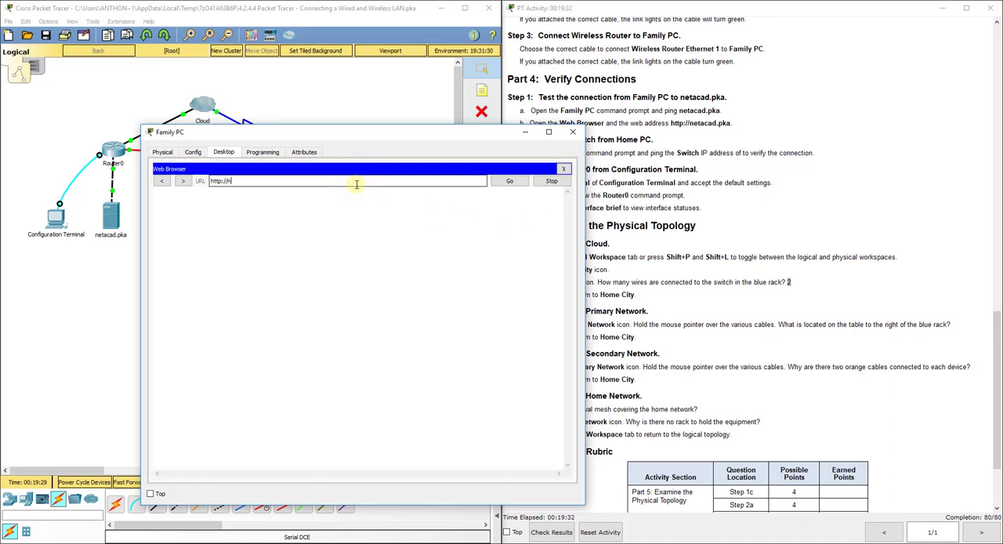
pyautogui.click(509, 180)
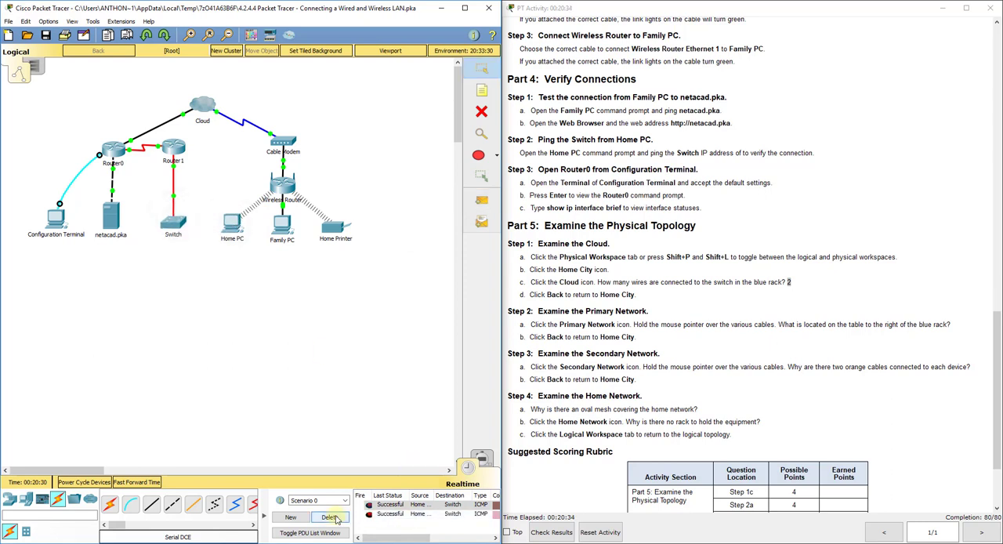
pyautogui.moveTo(330, 516)
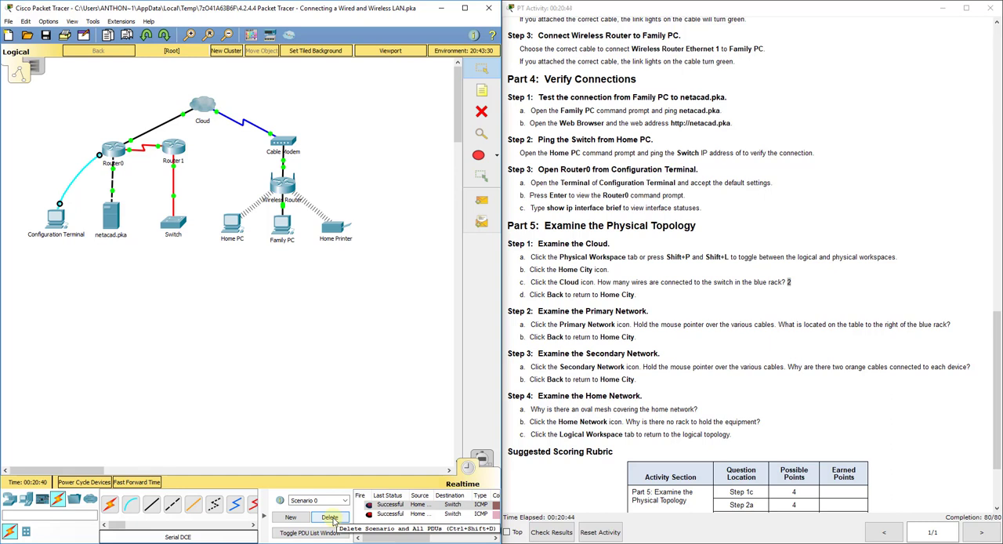
# - Delete the two ICMP test PDUs to the Switch from the scenario list
pyautogui.click(329, 516)
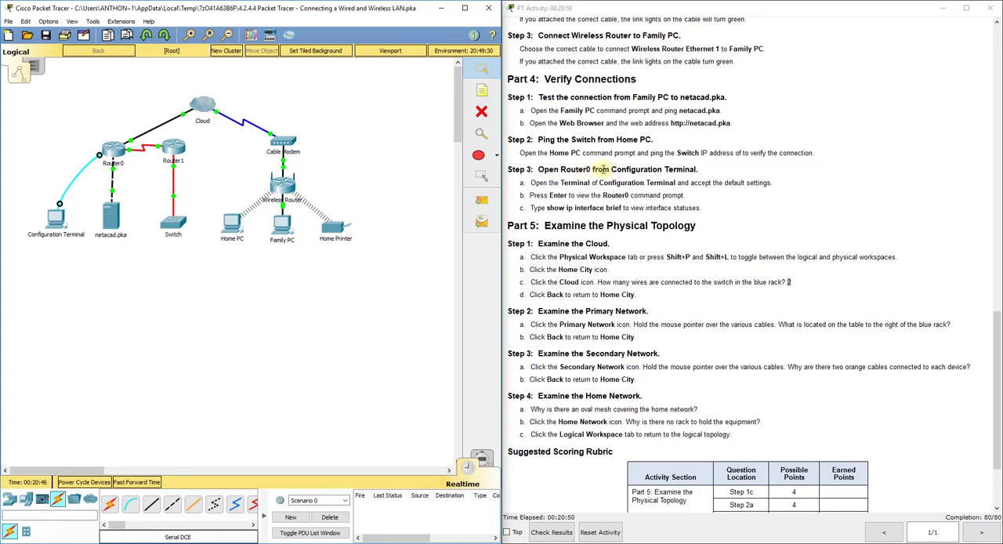
pyautogui.click(57, 218)
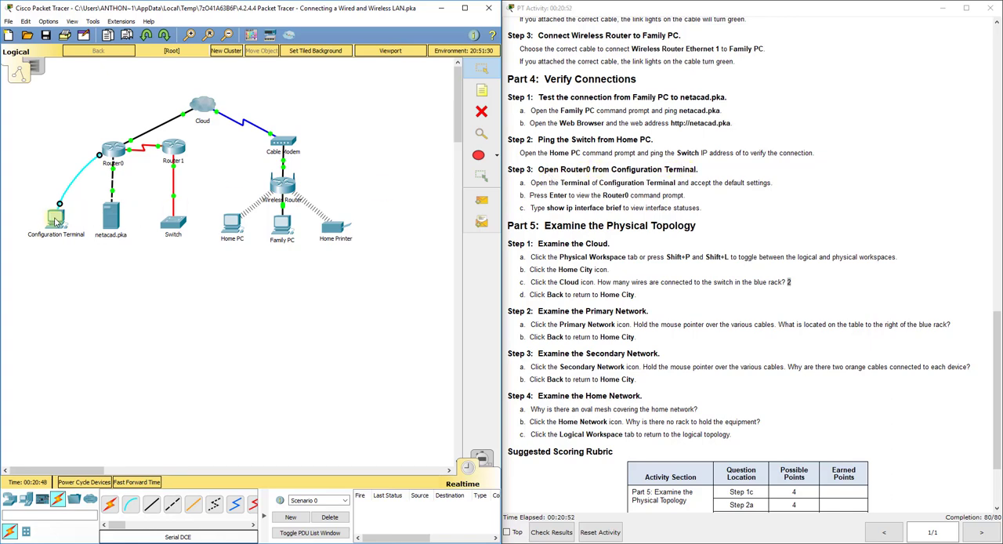
pyautogui.doubleClick(55, 205)
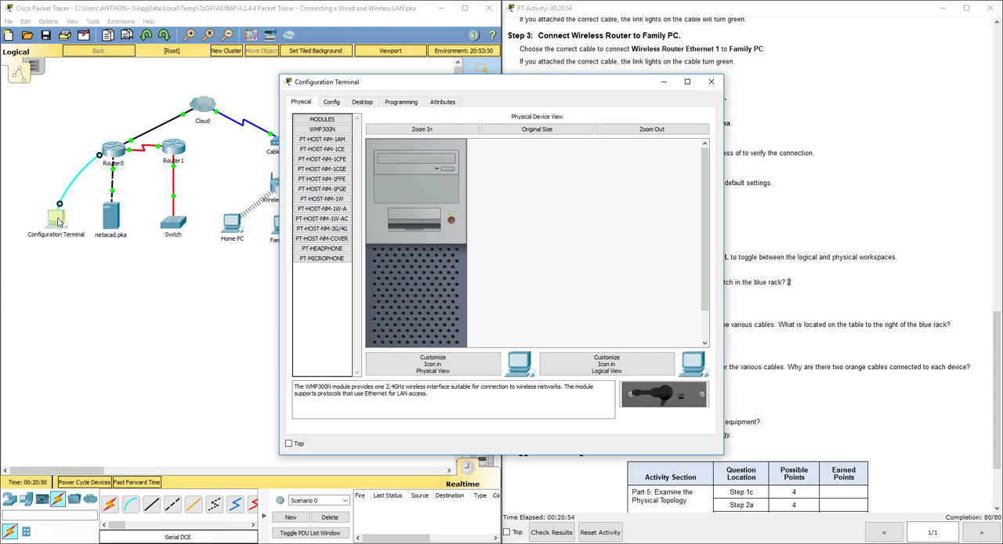
pyautogui.click(361, 101)
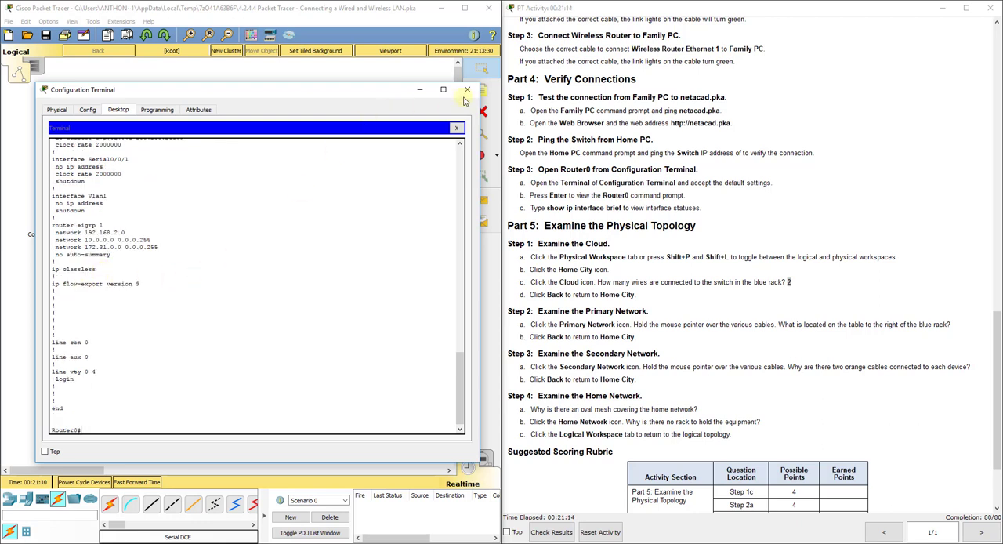
pyautogui.click(466, 89)
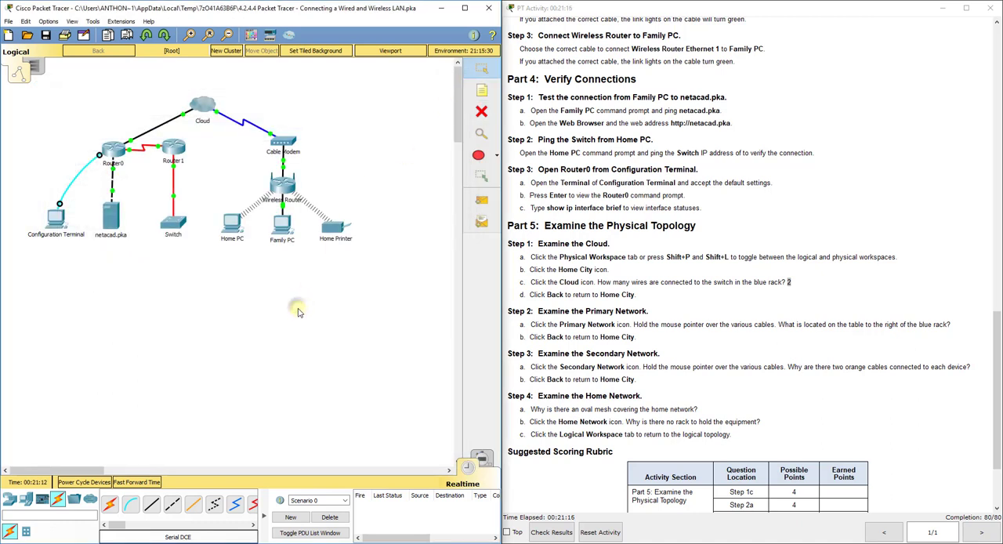
pyautogui.moveTo(173, 98)
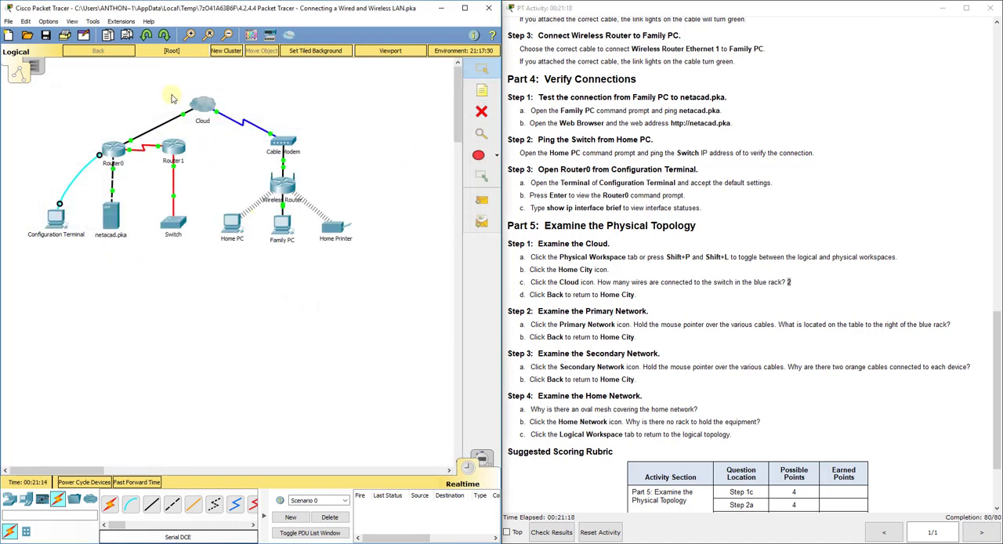